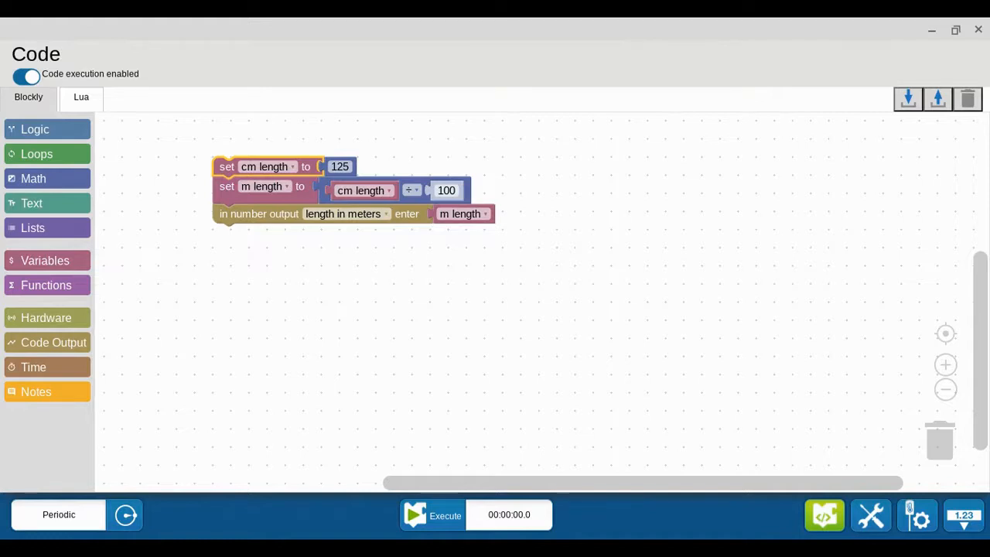
mouse_move(267, 186)
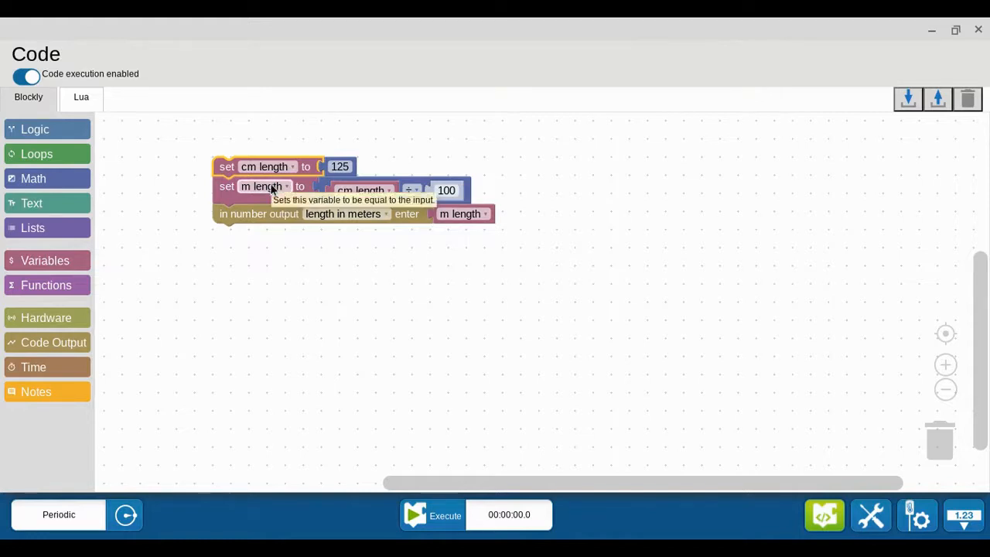
mouse_move(267, 176)
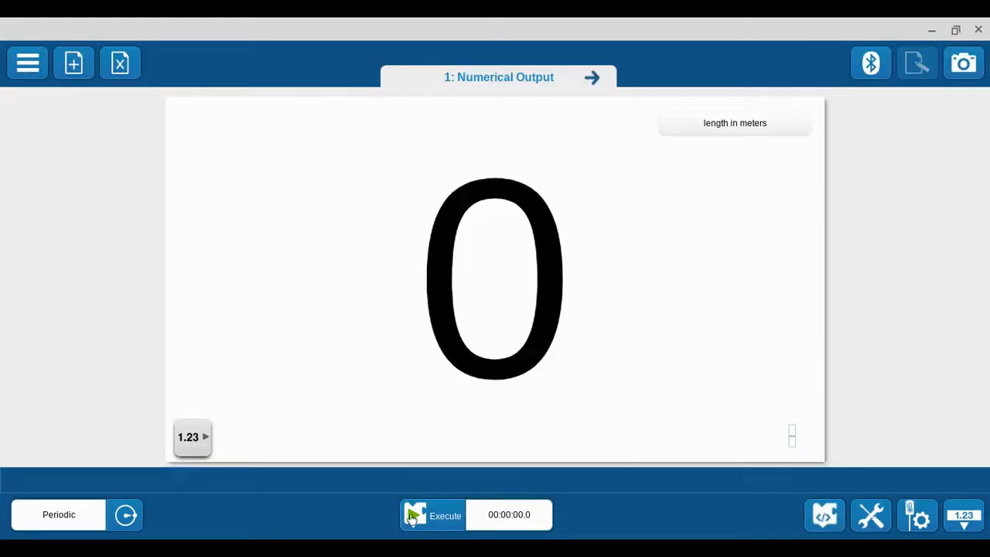
Execute the cm-to-m conversion program so the meters display shows 1.25 as Run 1.
click(432, 515)
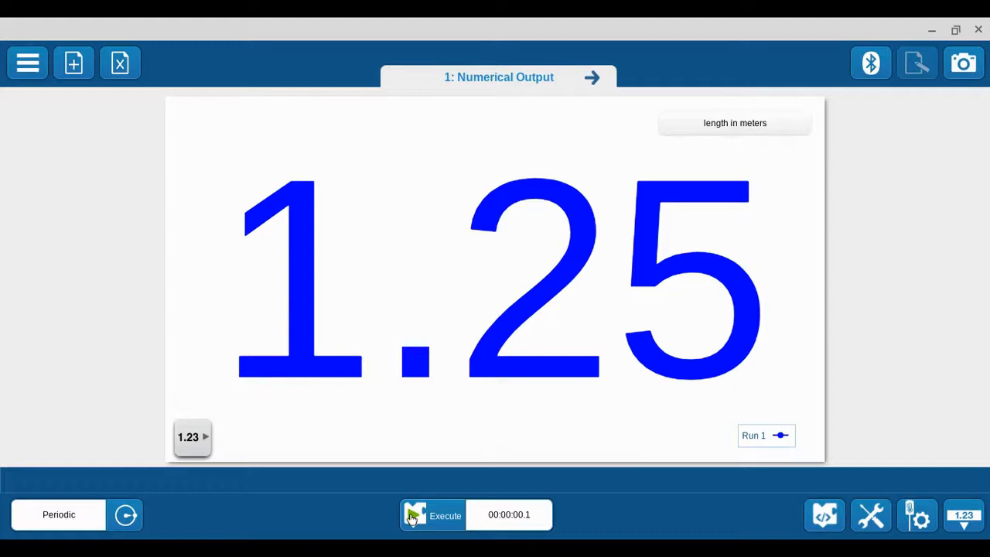
mouse_move(412, 519)
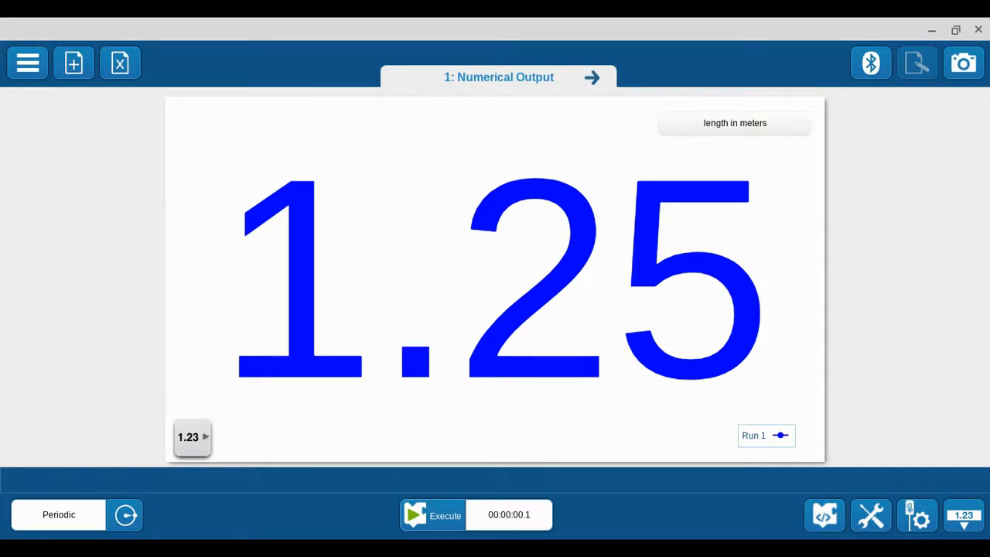
mouse_move(741, 521)
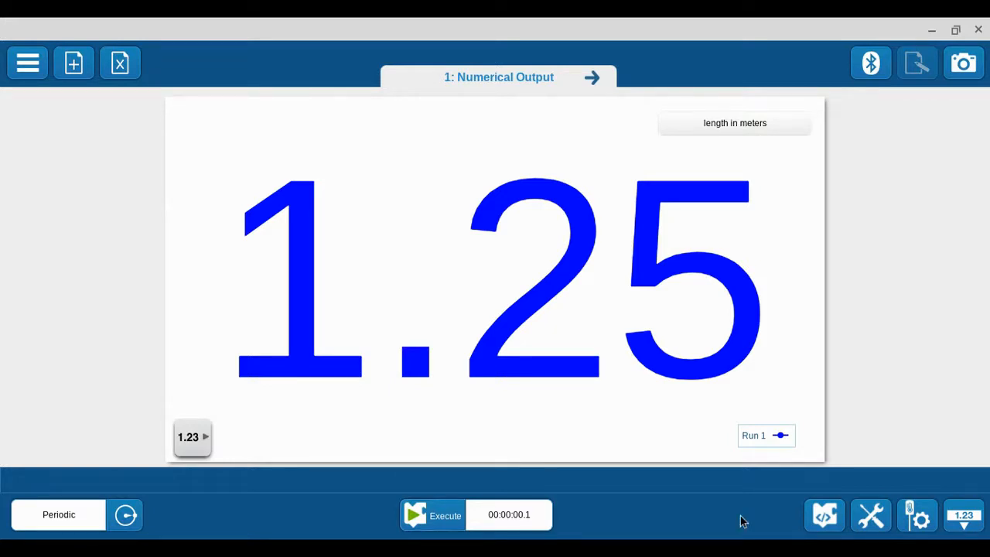
Return to the code editor and build a 'create text with' block holding the text 'm'.
click(824, 514)
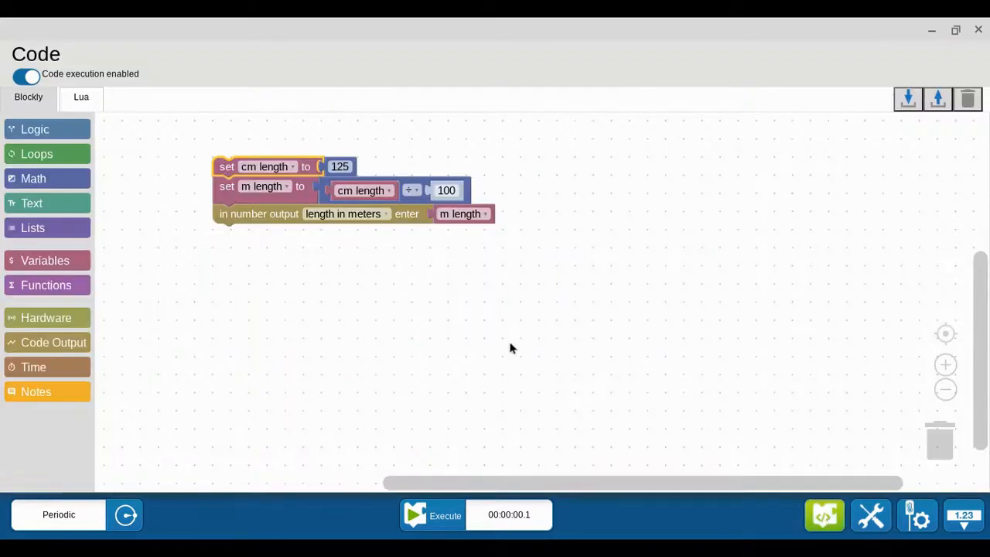
mouse_move(307, 278)
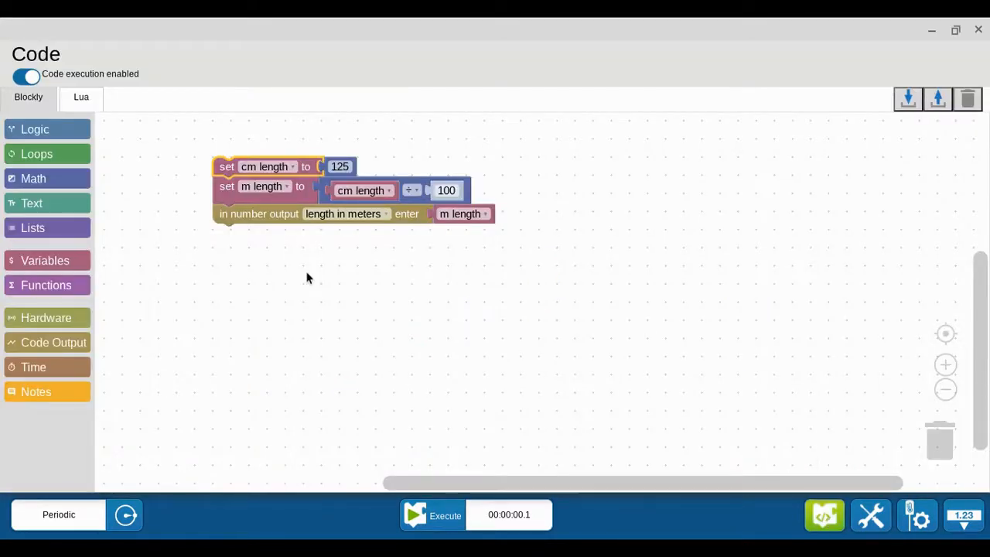
mouse_move(33, 203)
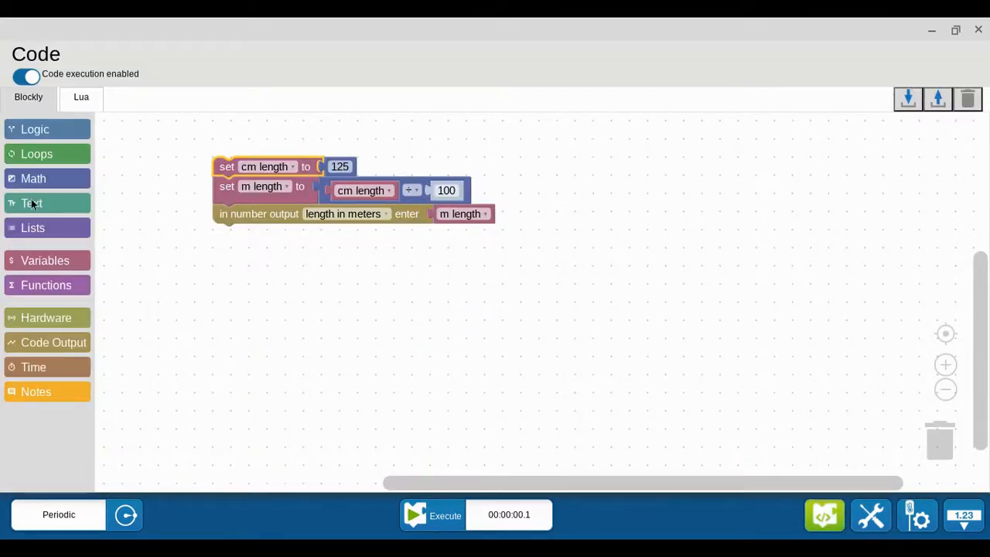
click(31, 202)
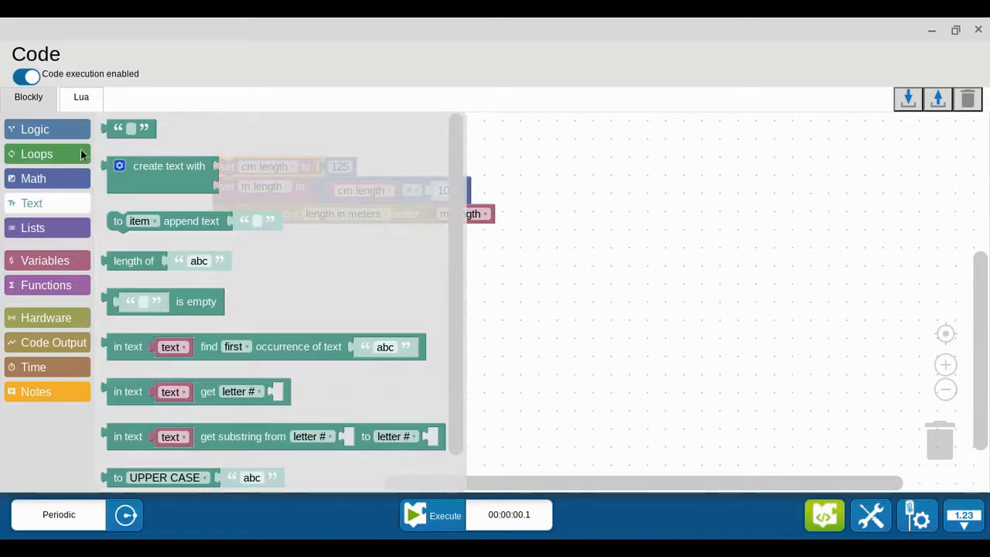
mouse_move(116, 128)
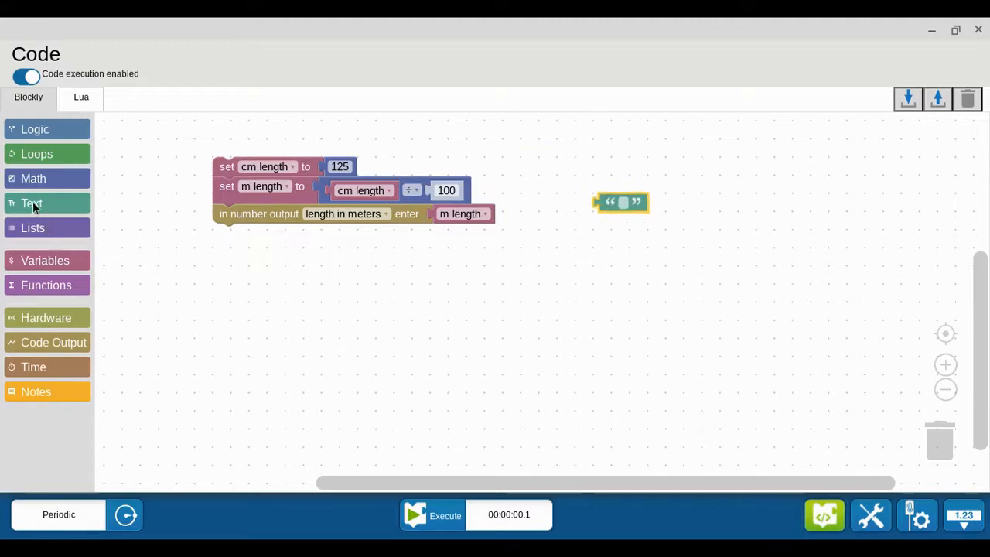
click(31, 203)
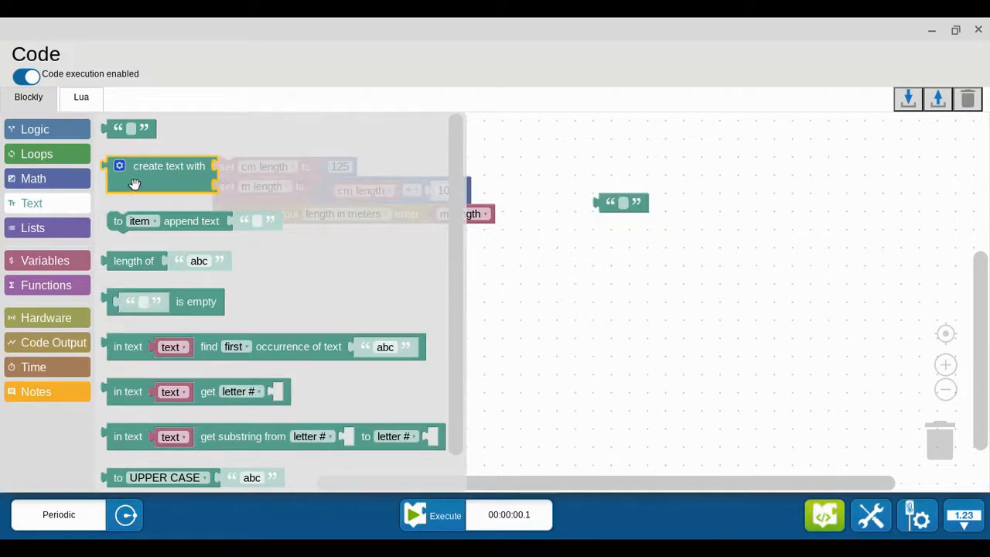
drag(169, 165, 577, 246)
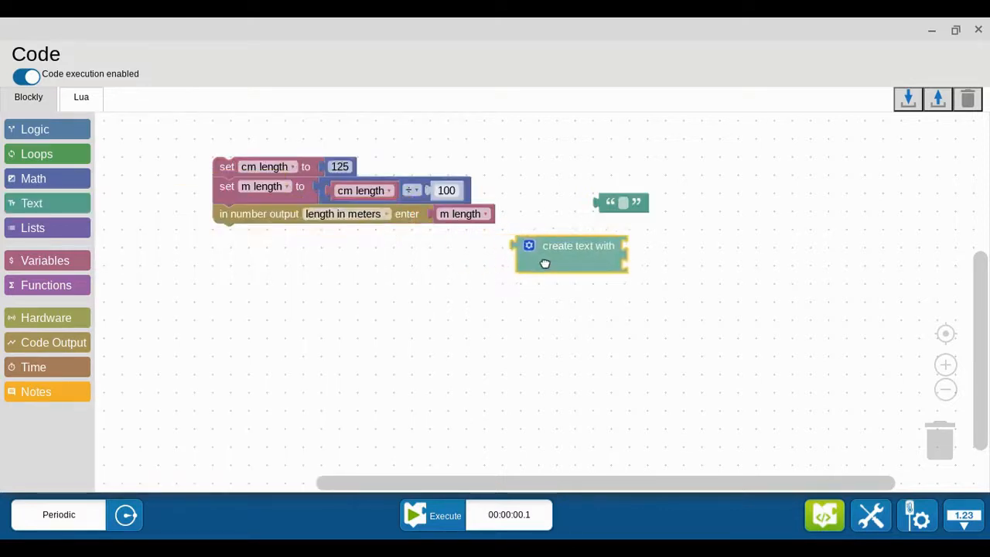
drag(570, 256, 581, 249)
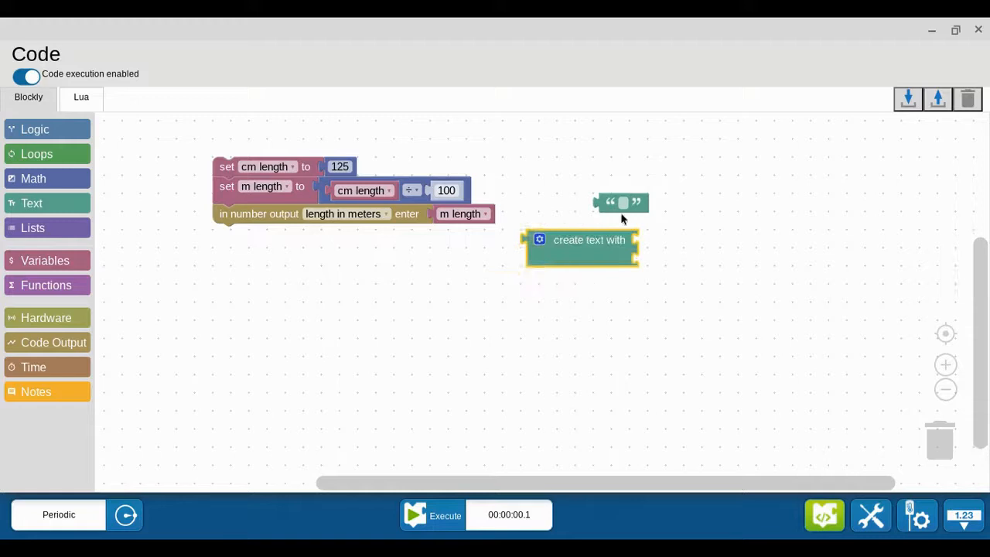
drag(622, 203, 669, 249)
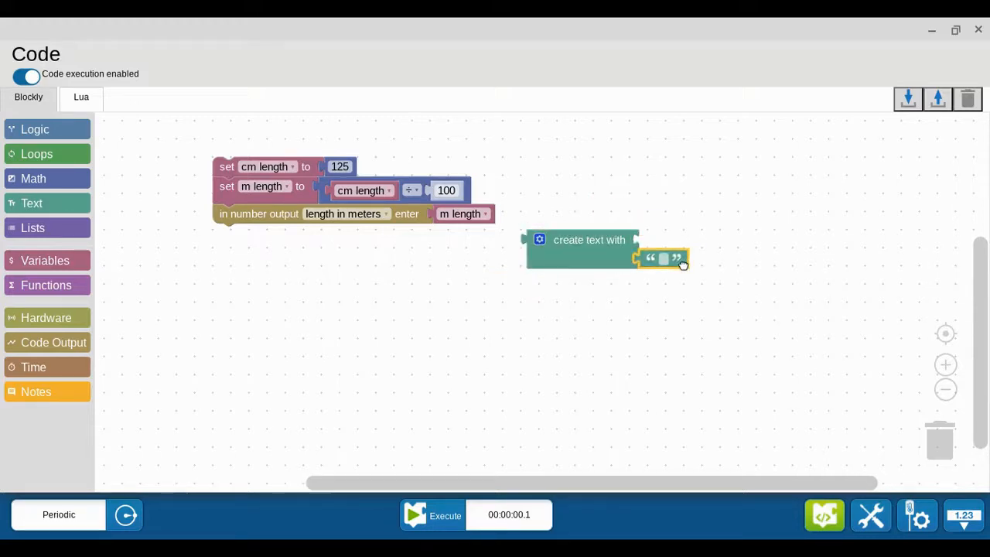
click(663, 258)
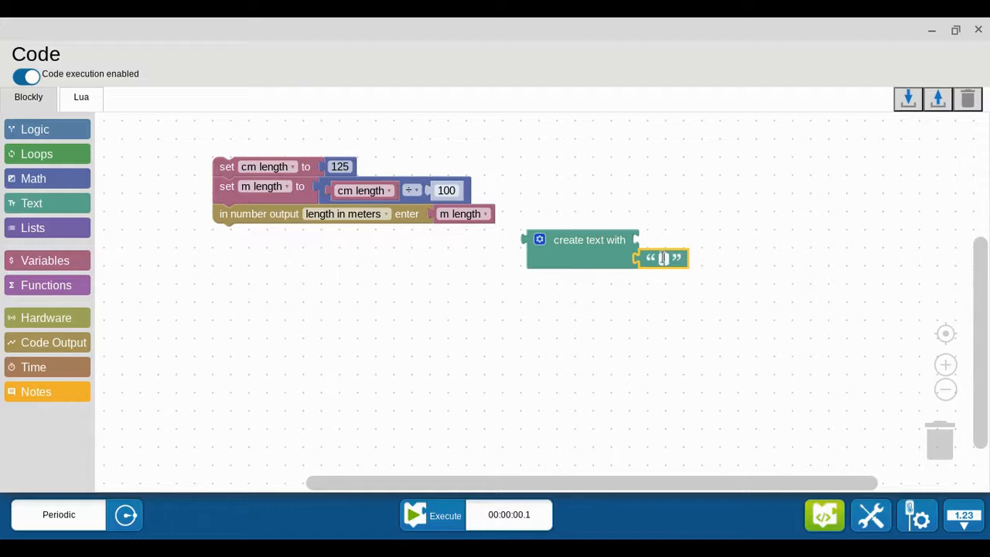
text(m)
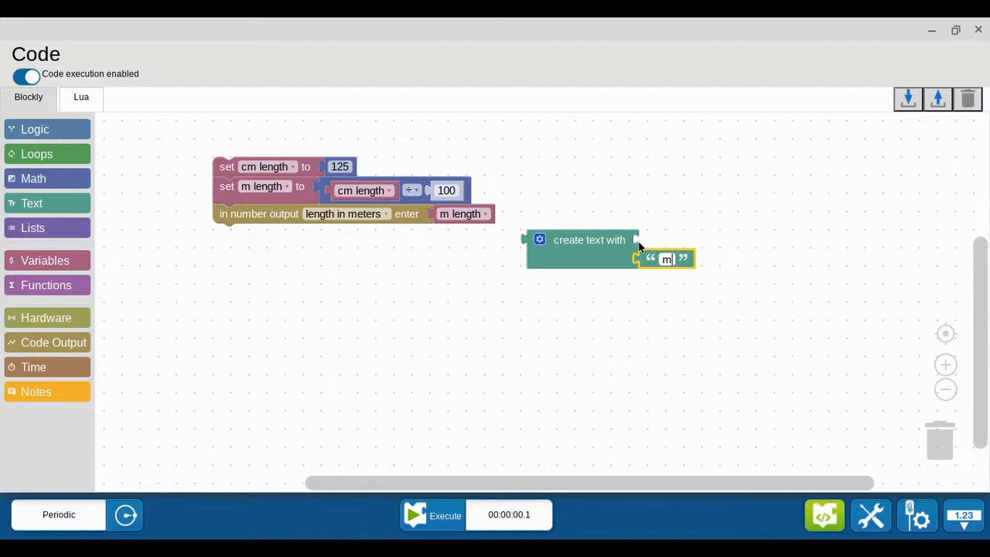
mouse_move(501, 285)
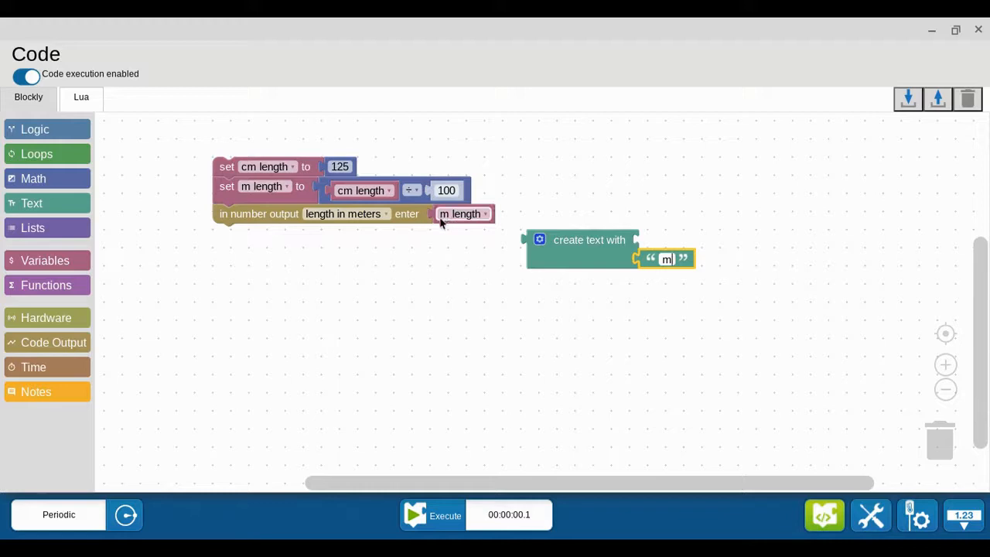
mouse_move(462, 214)
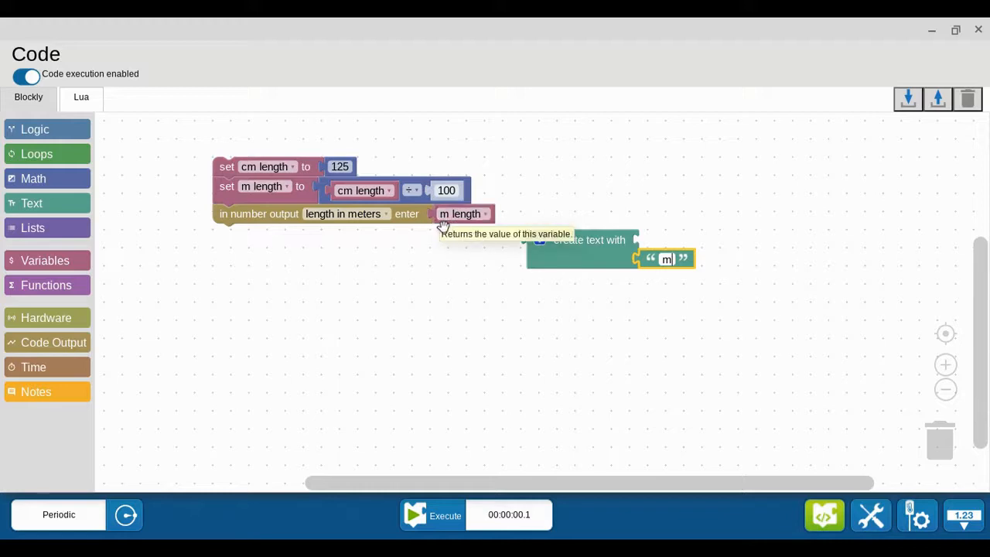
mouse_move(47, 271)
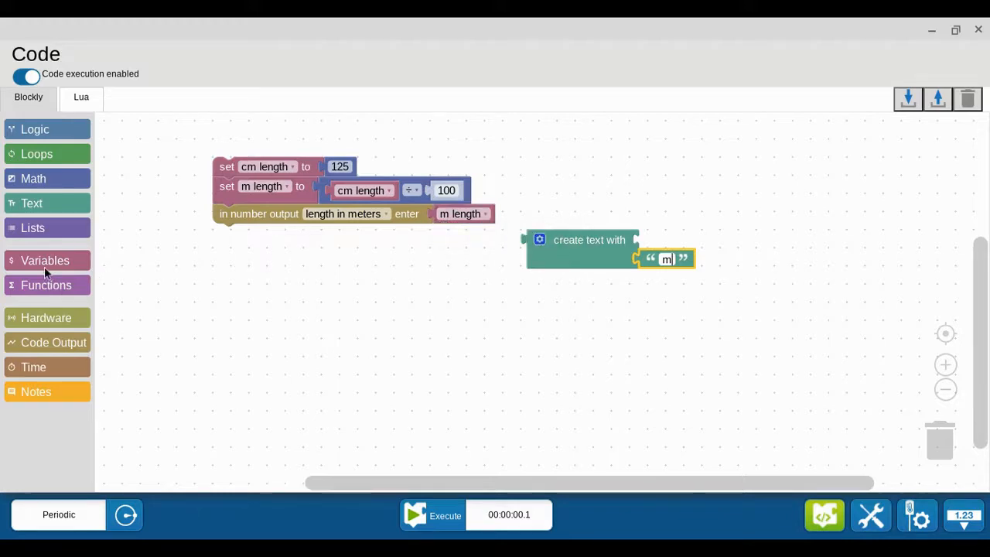
Put the 'm length' variable first in the create text block and move it below the code.
click(45, 260)
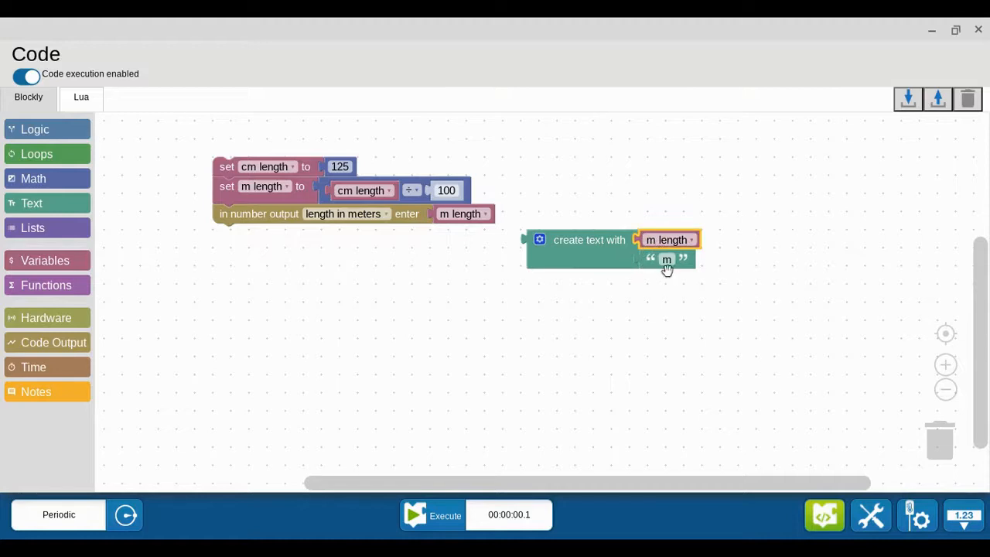
mouse_move(666, 259)
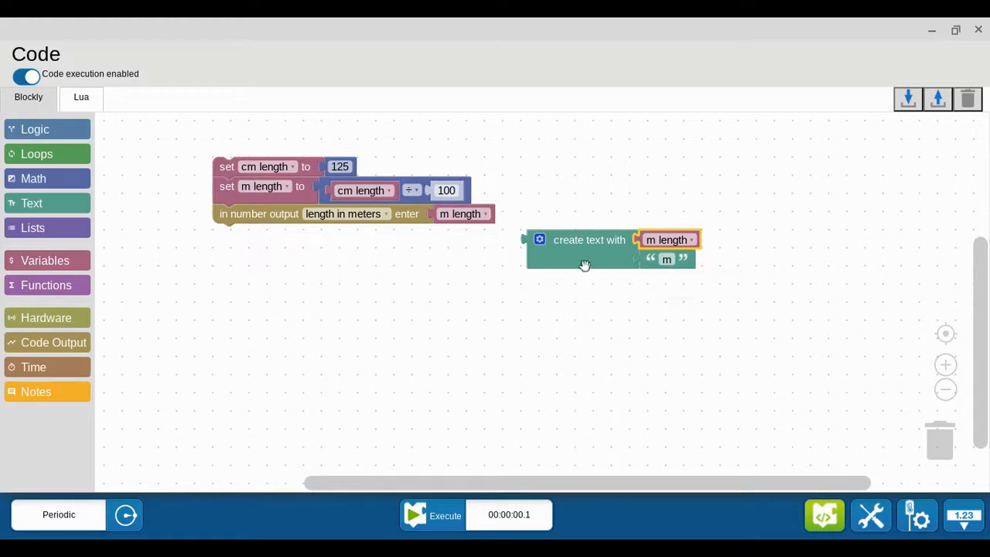
drag(588, 248, 497, 266)
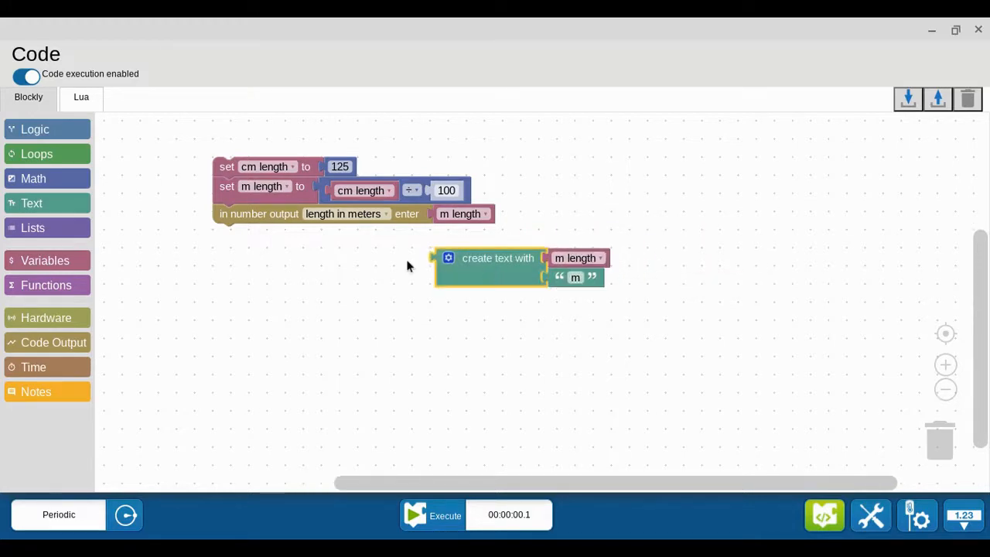
mouse_move(490, 278)
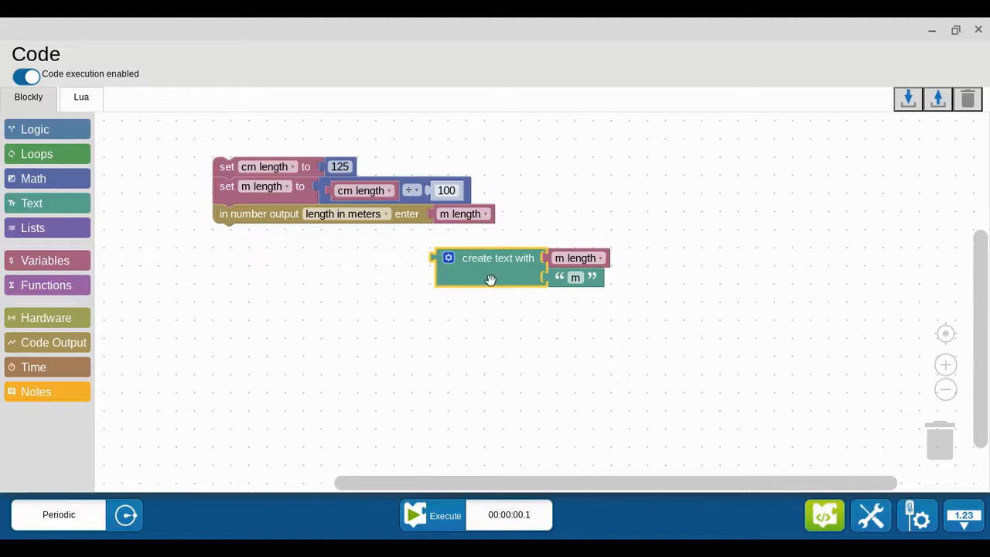
mouse_move(521, 279)
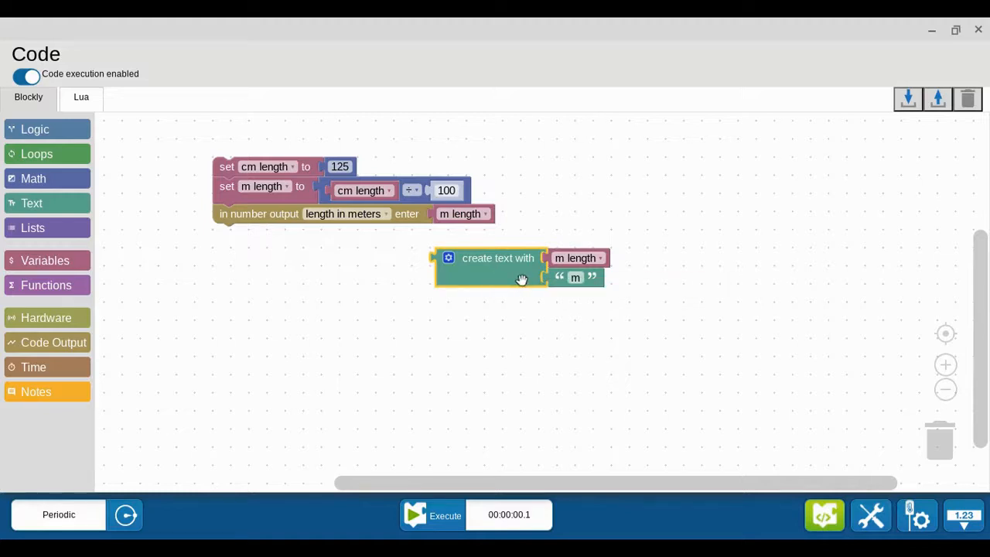
mouse_move(560, 279)
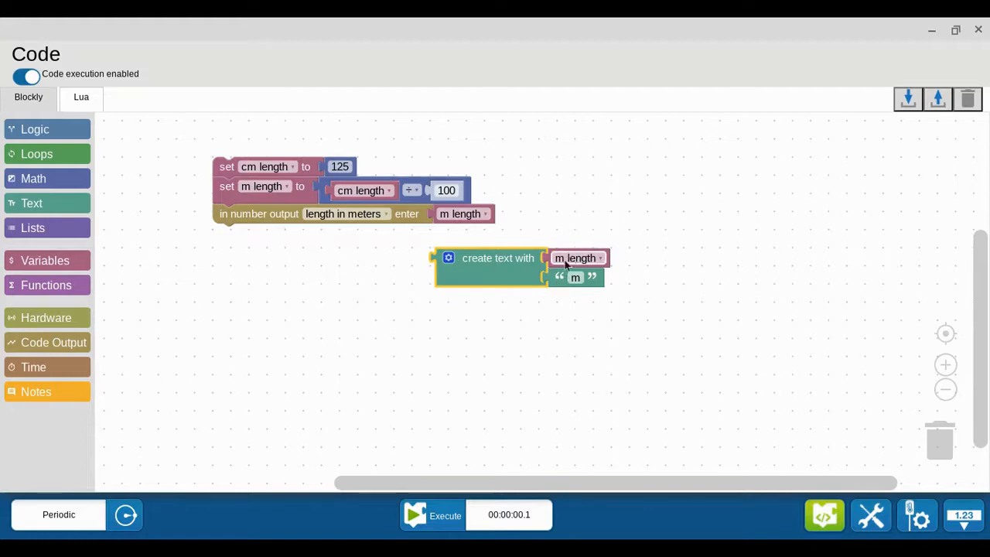
mouse_move(518, 271)
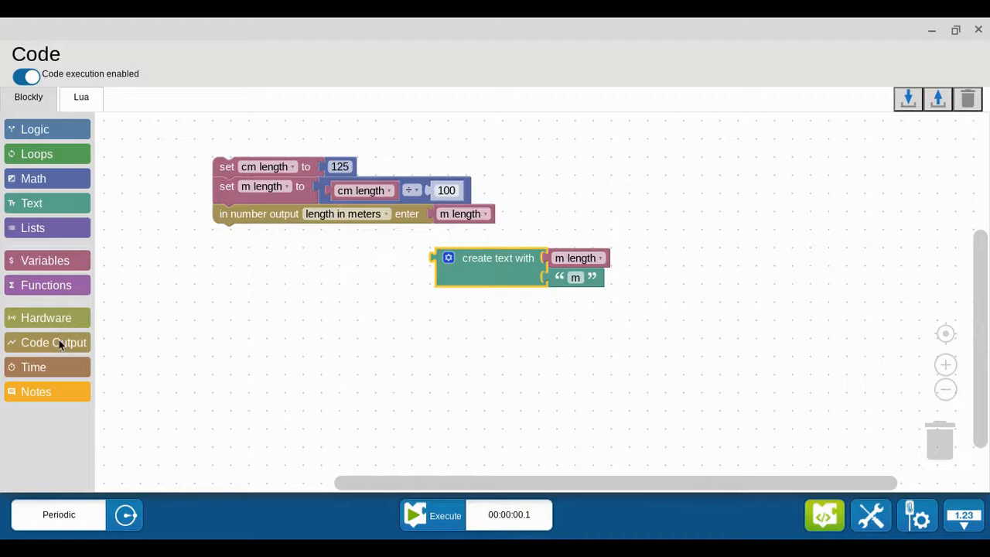
Create a new text output named 'length' from the Code Output blocks.
click(53, 341)
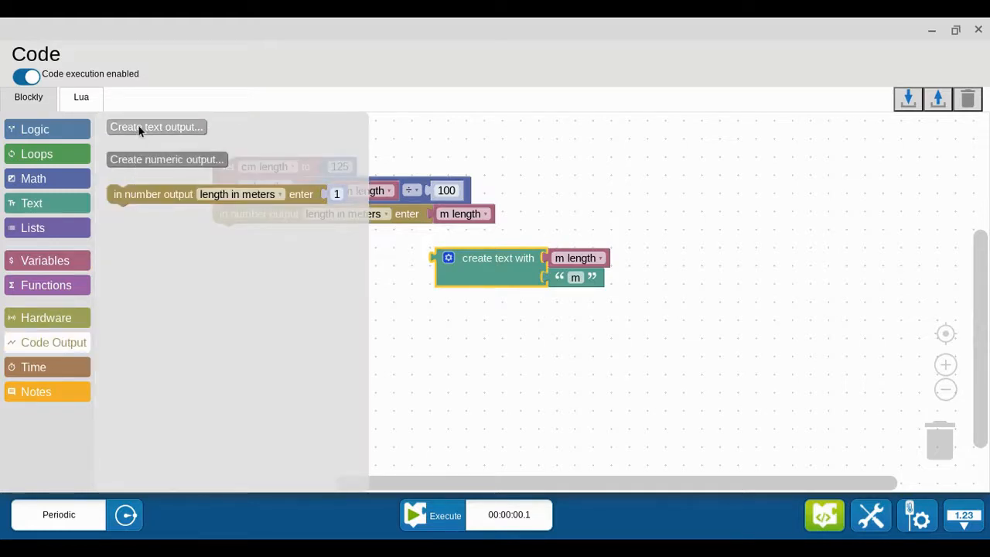
click(156, 127)
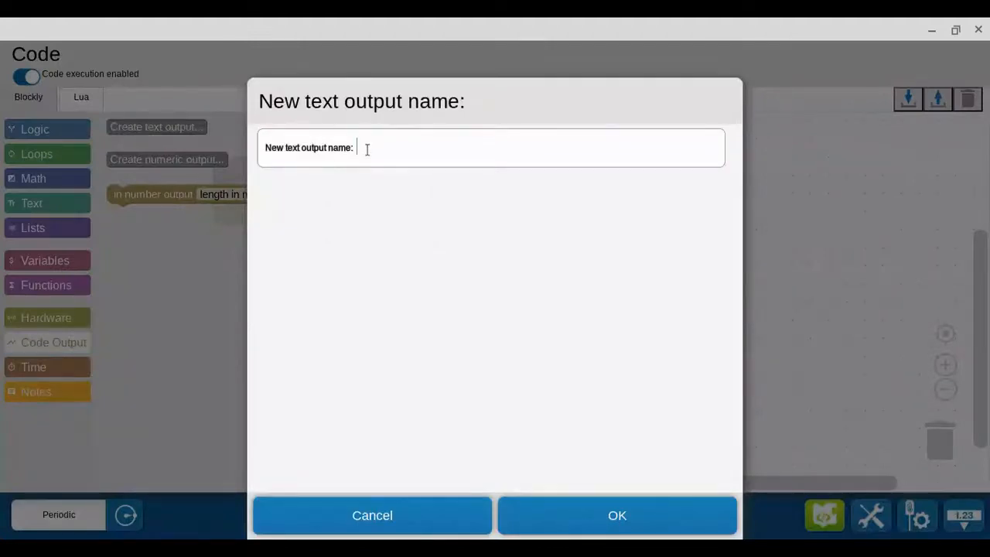
click(436, 148)
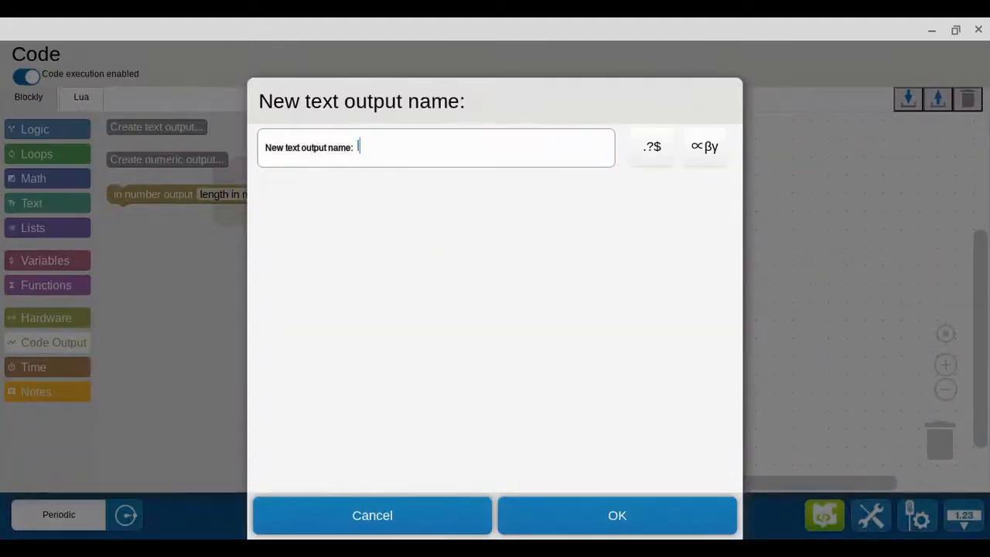
text(length)
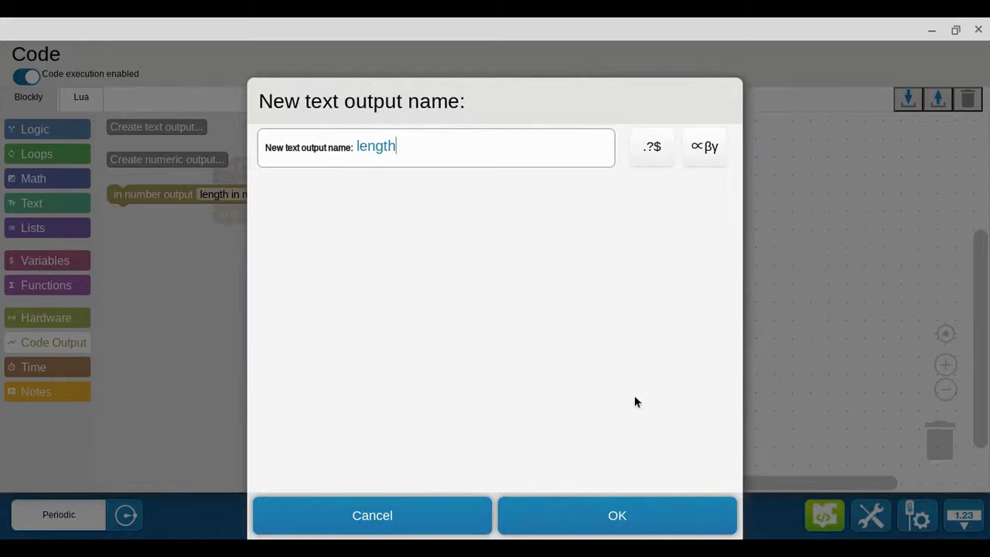
click(616, 515)
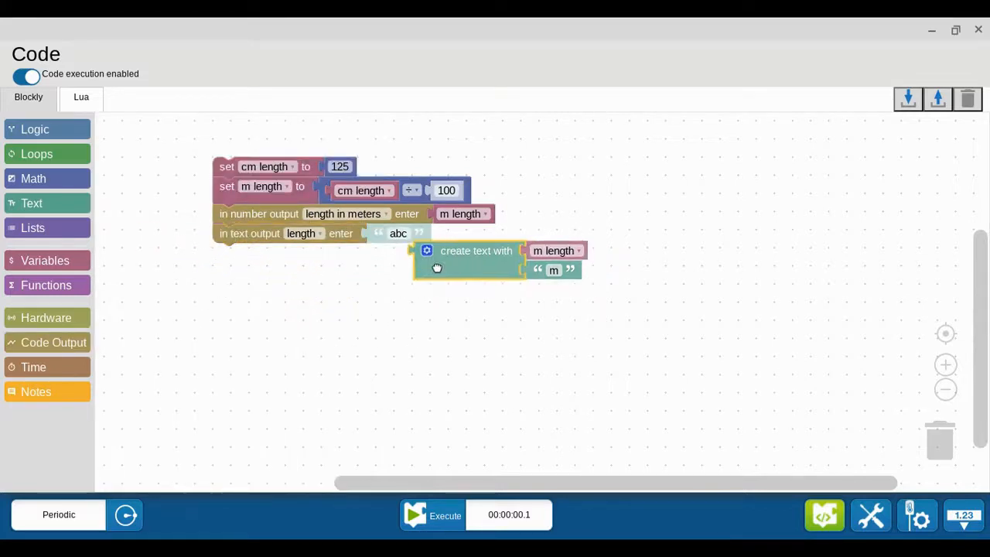
Plug the joined 'm length' + 'm' text into the length output block, replacing 'abc'.
drag(436, 266, 391, 253)
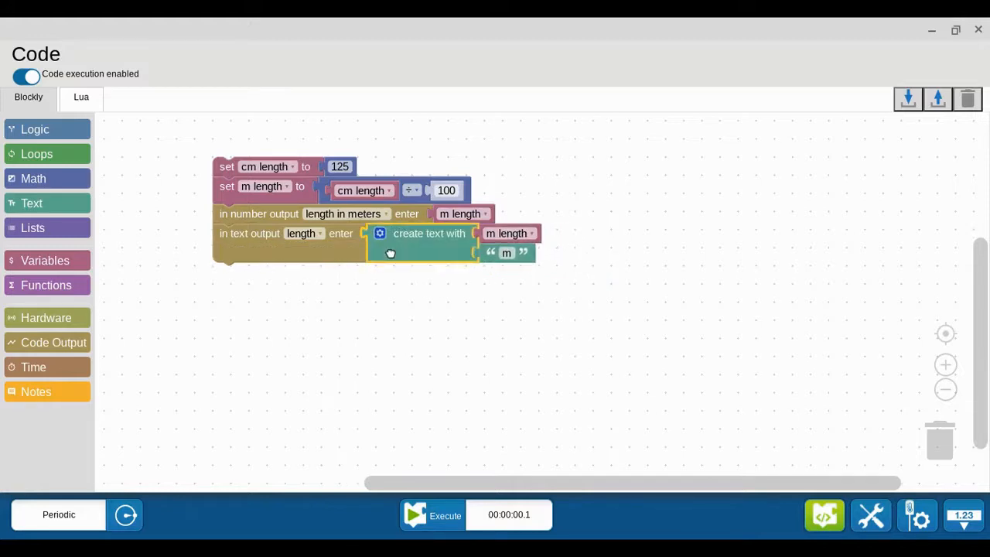
mouse_move(312, 265)
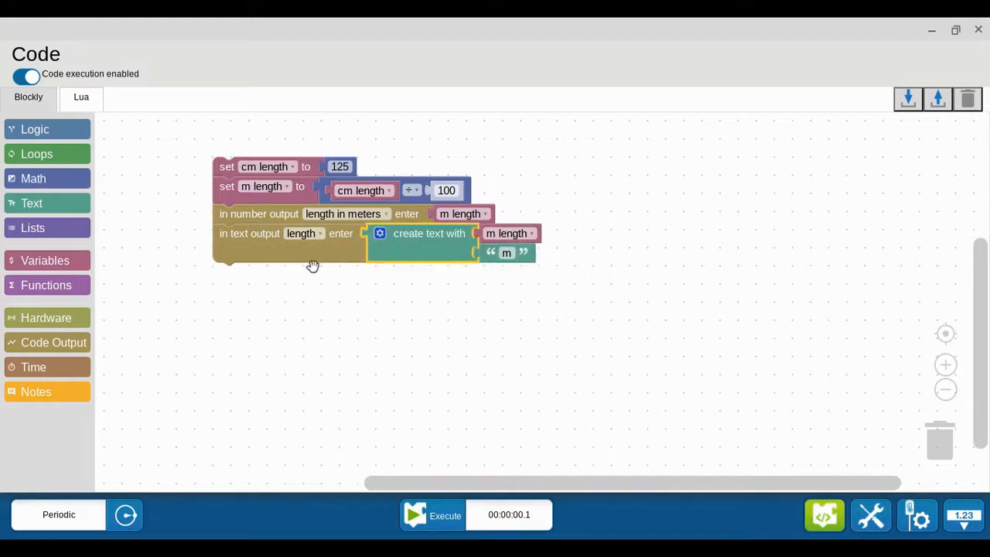
mouse_move(304, 232)
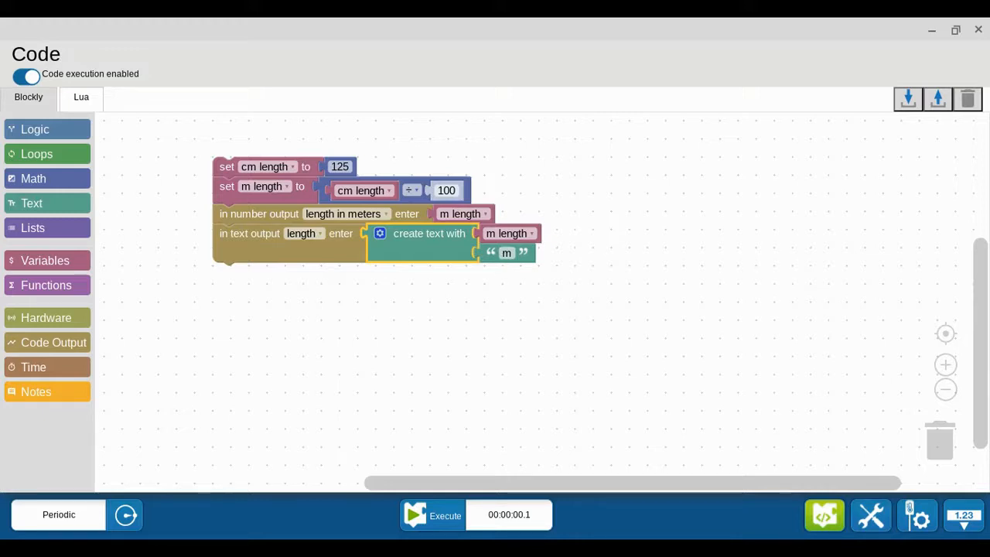
mouse_move(770, 472)
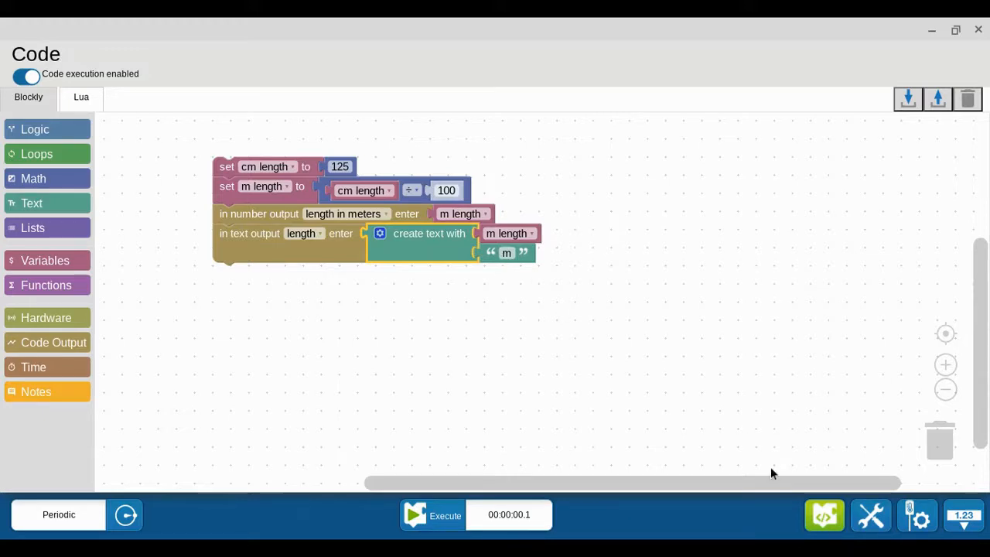
click(824, 515)
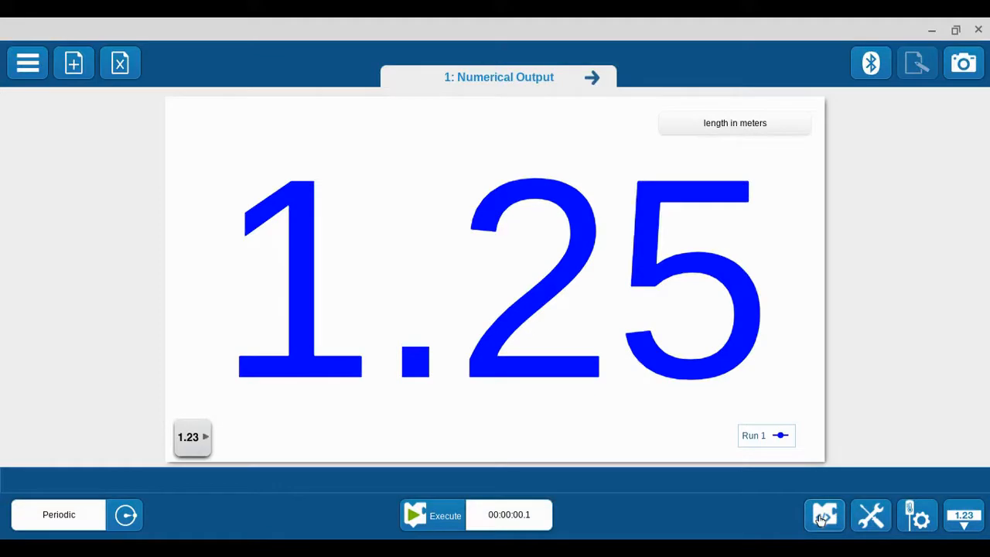
click(823, 515)
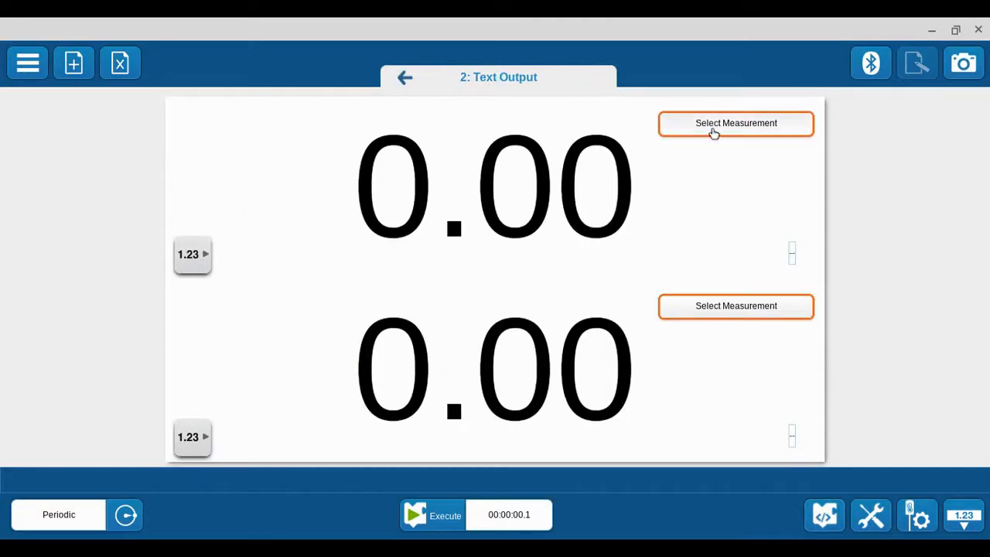
click(736, 123)
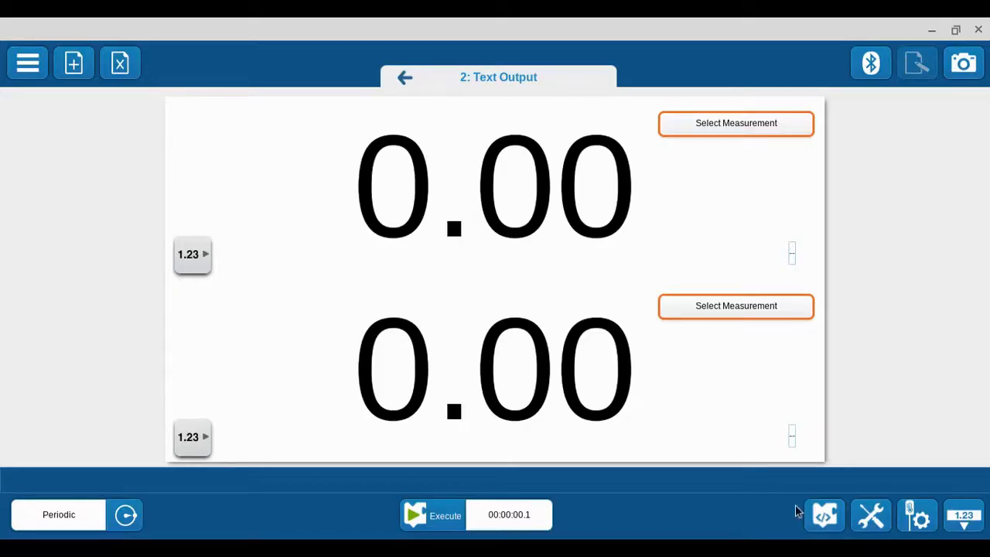
click(823, 514)
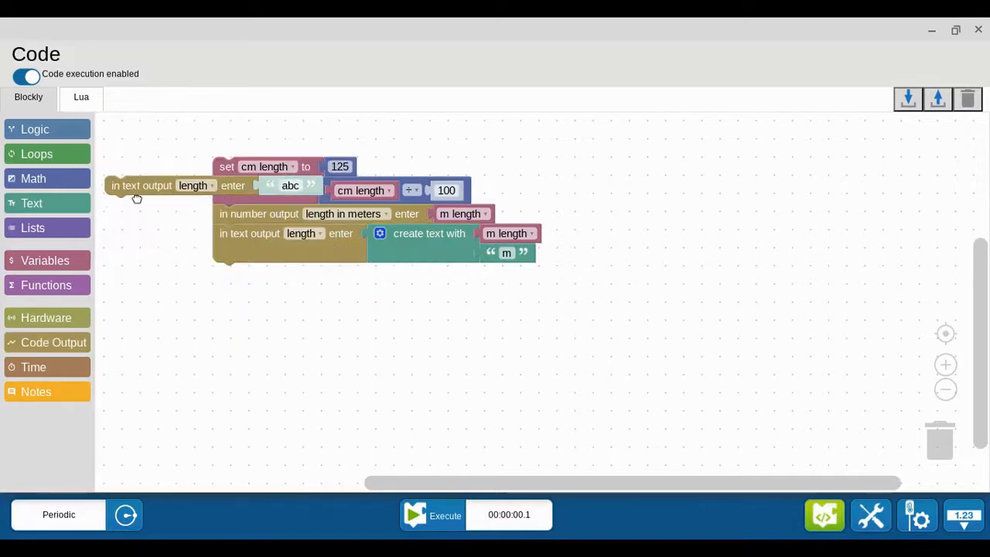
Place another text output block below the program and create a text output named 'intro'.
drag(142, 184, 204, 319)
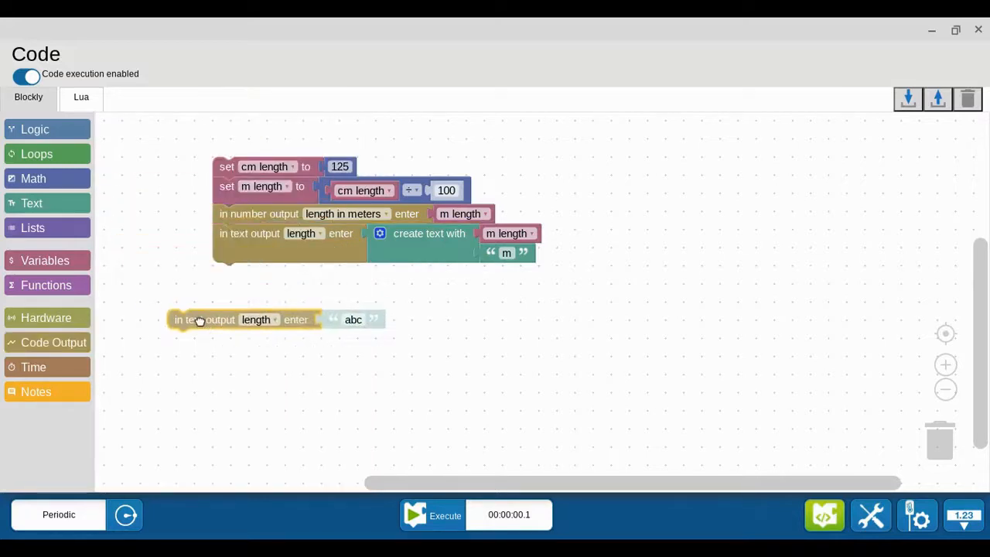
click(53, 342)
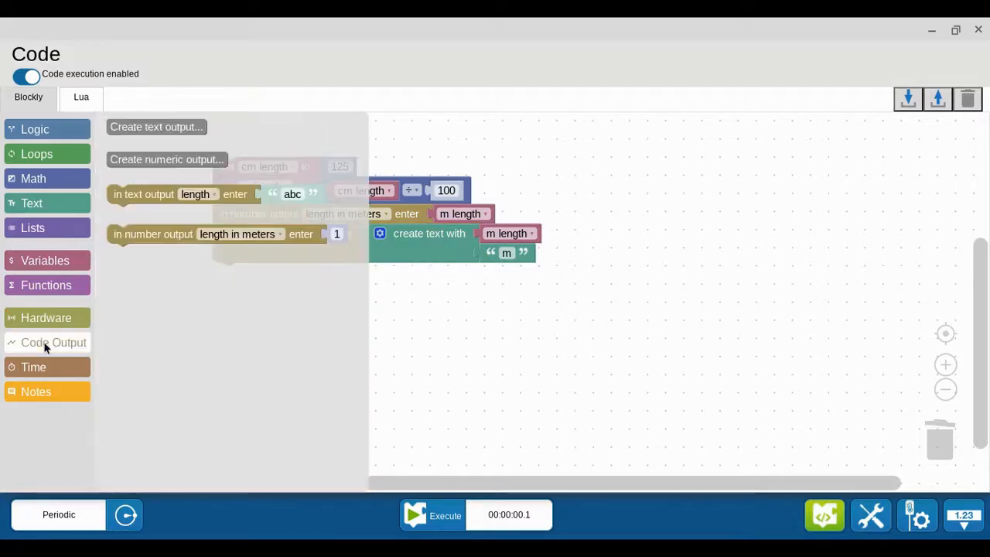
click(155, 126)
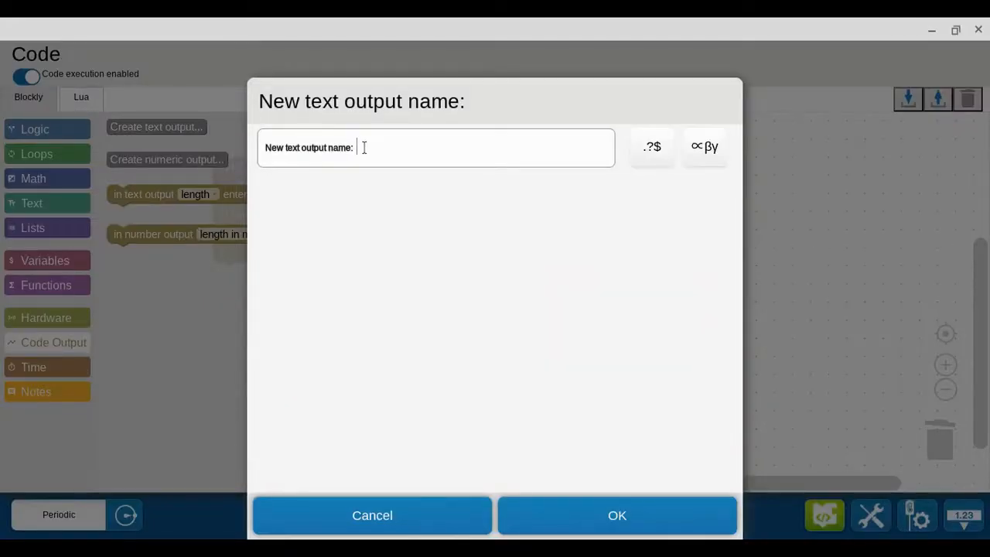
text(in)
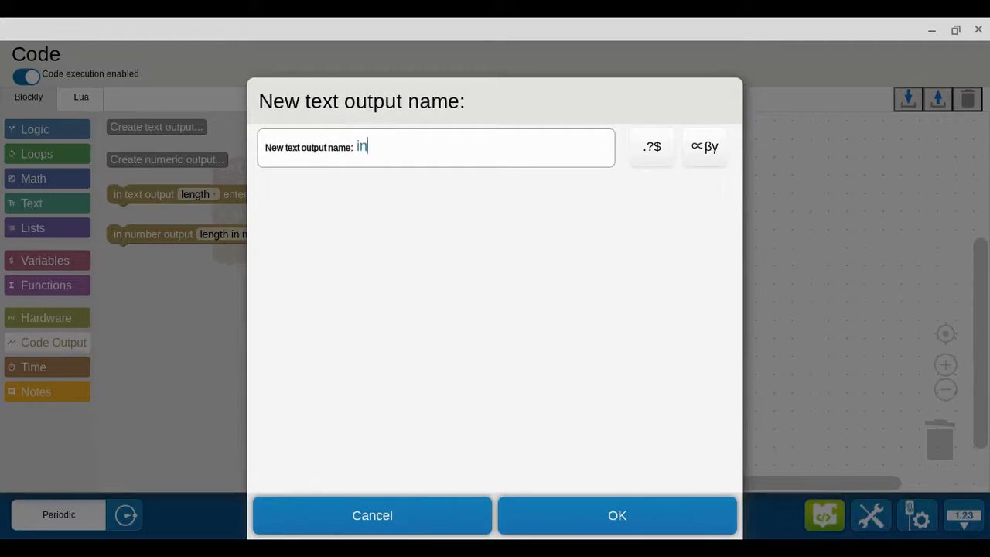
click(617, 515)
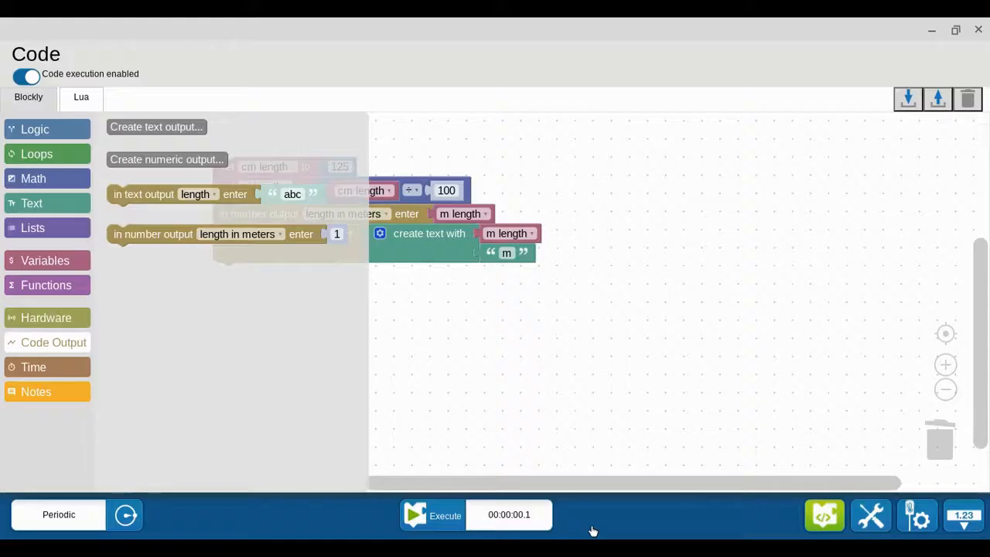
mouse_move(143, 194)
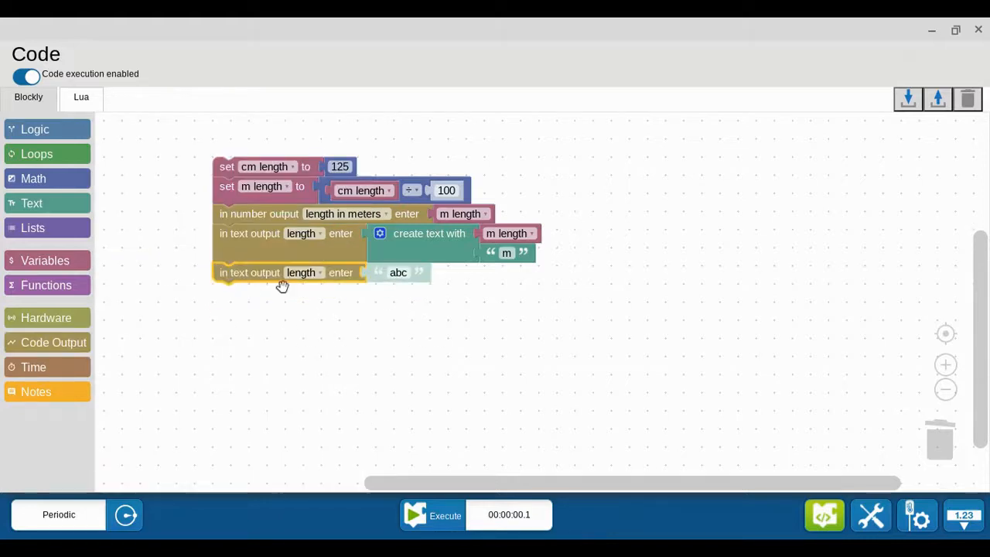
Point the bottom output block at intro with the text 'The length measurement is...'.
click(304, 272)
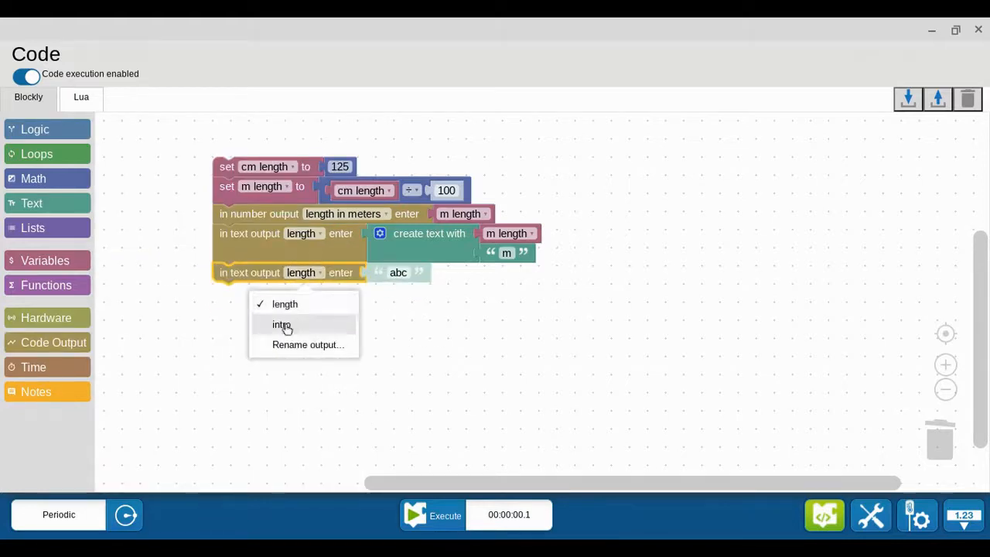
click(282, 324)
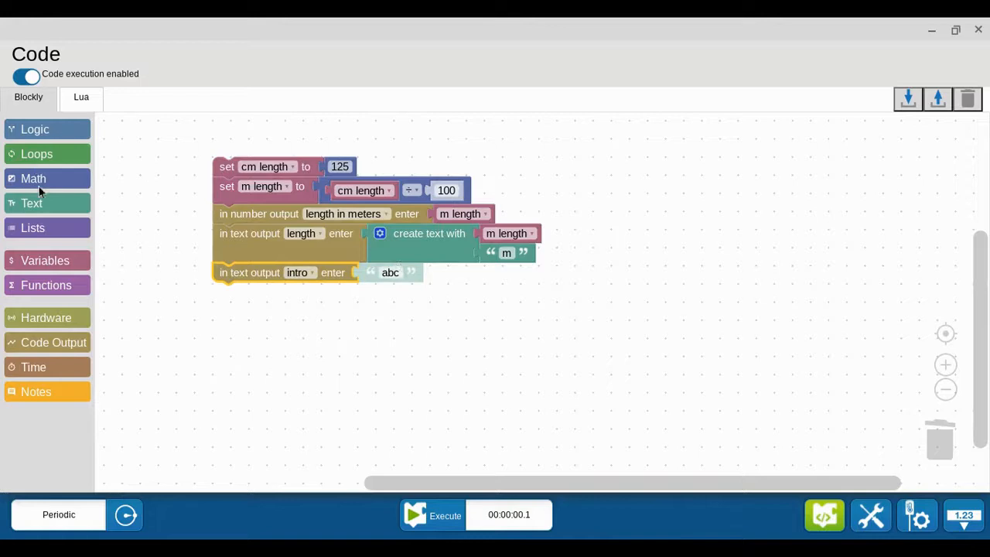
click(31, 202)
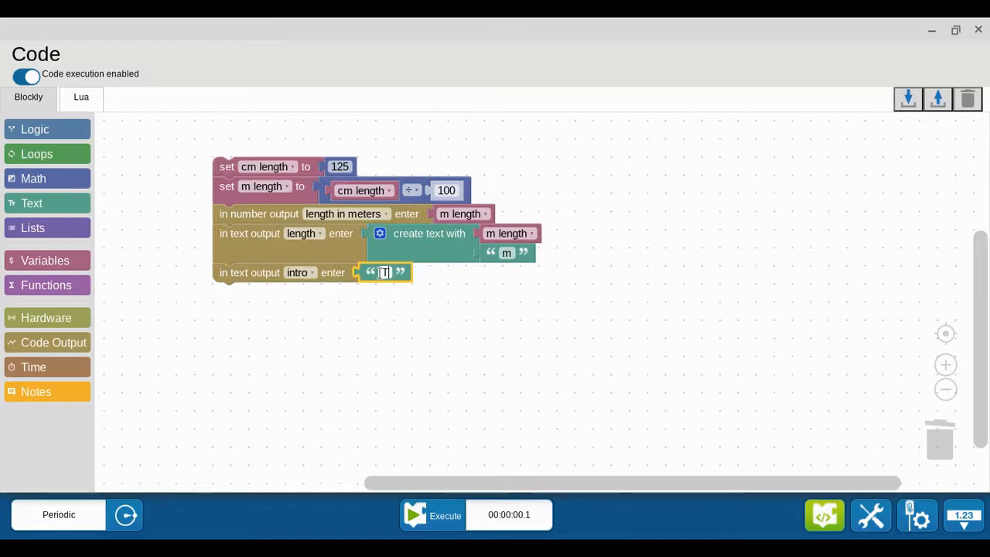
text(The length)
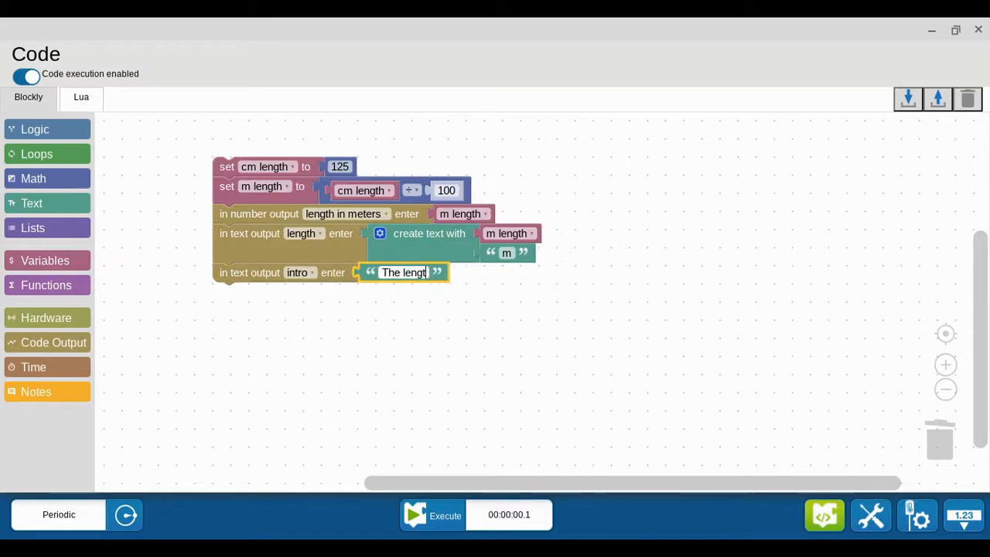
text(measurement is...)
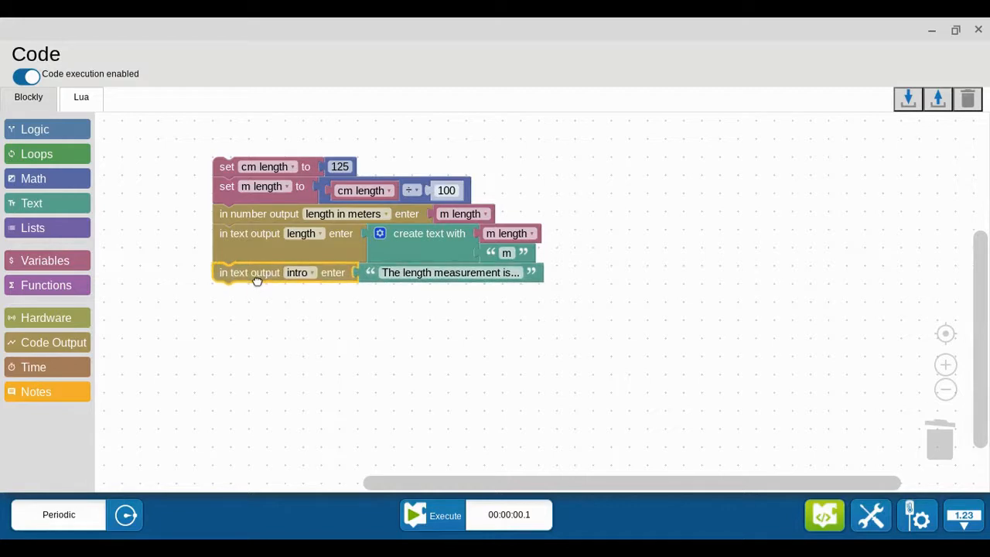
mouse_move(360, 285)
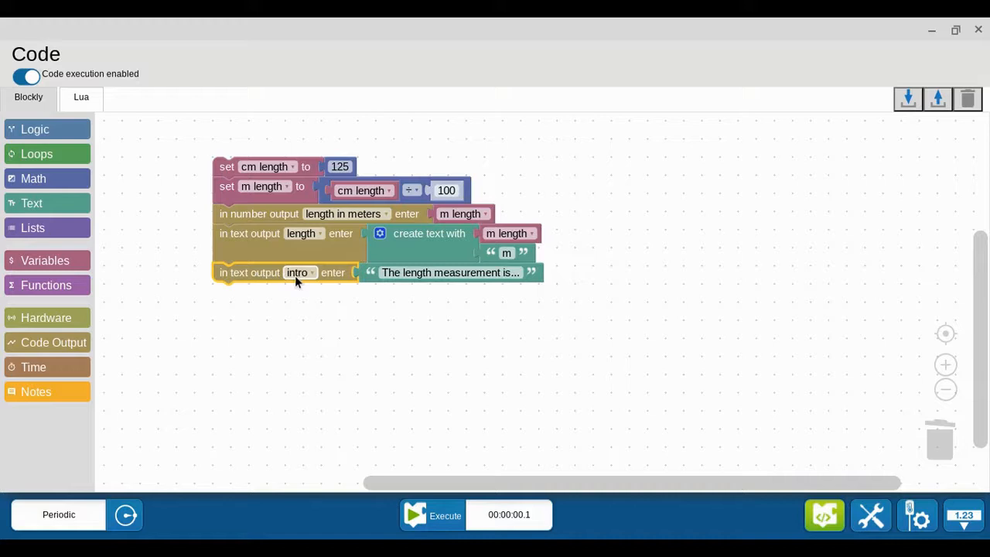
mouse_move(437, 283)
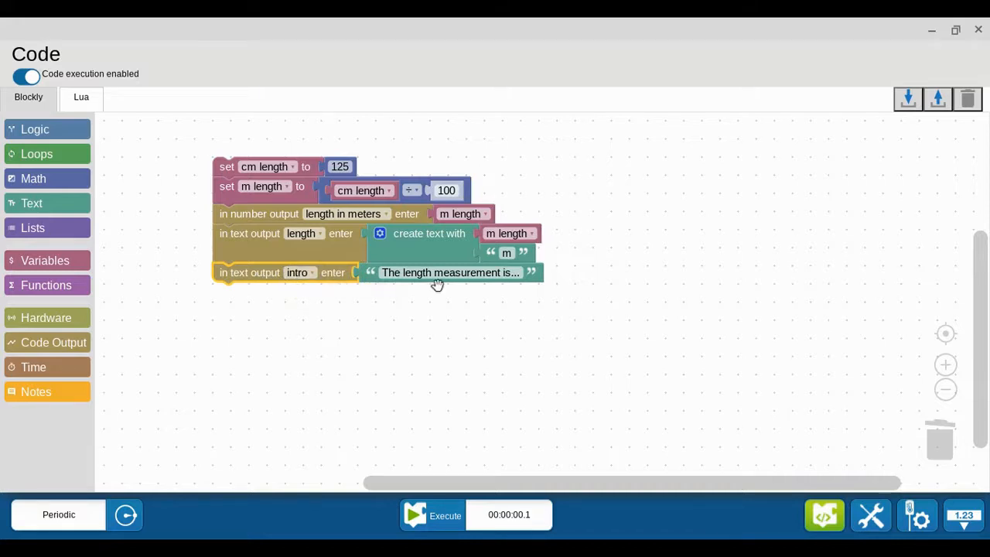
mouse_move(381, 287)
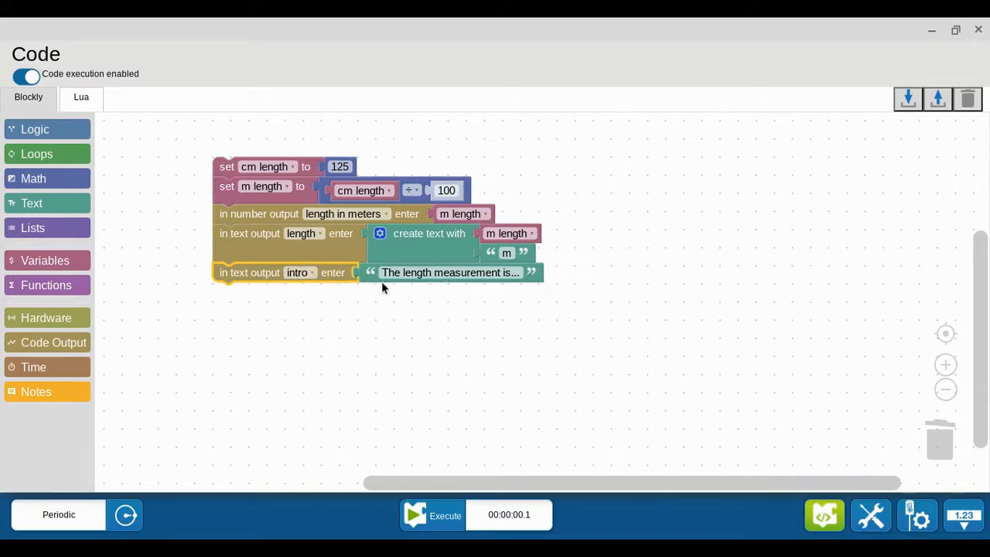
mouse_move(379, 285)
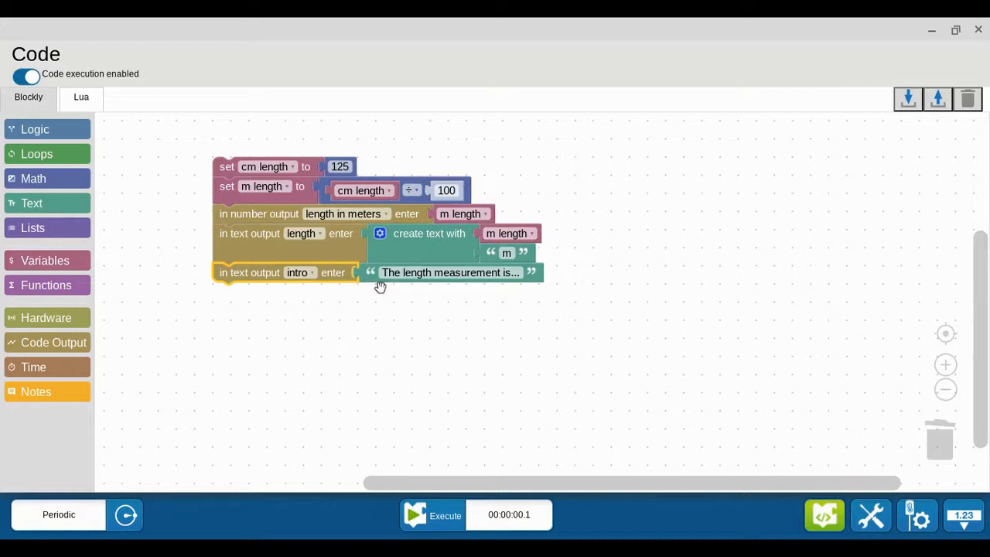
mouse_move(613, 432)
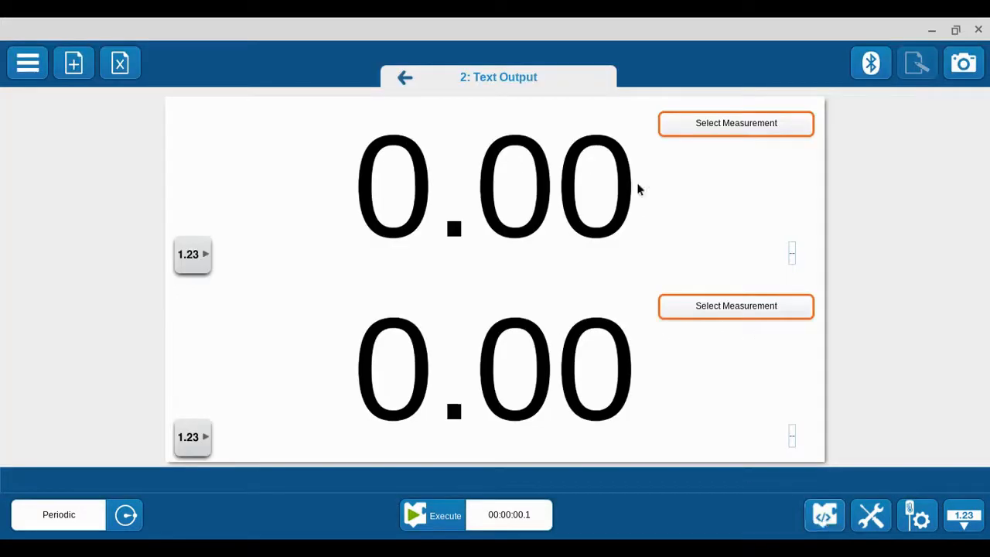
Show intro on the top display and length on the bottom, run for Run 2, and reopen the code.
click(735, 123)
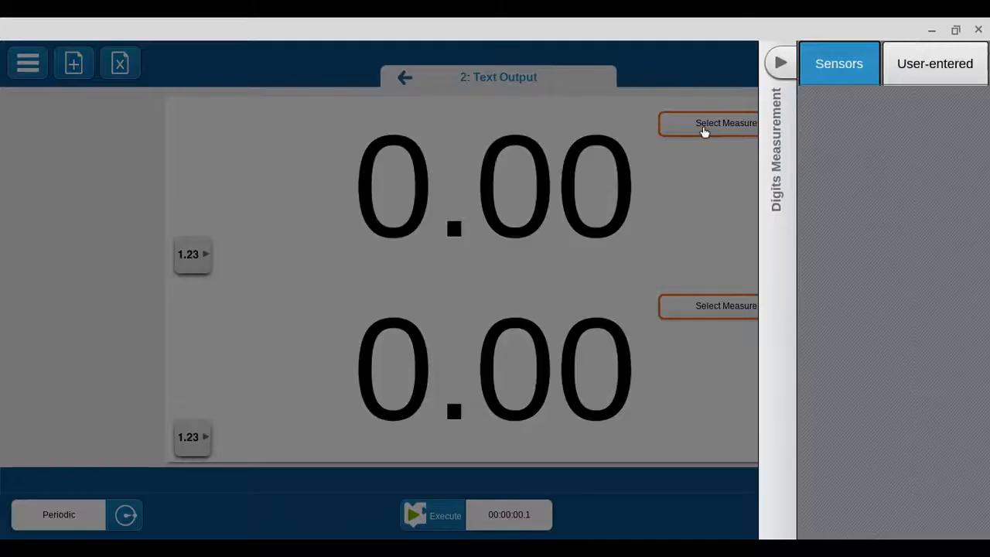
click(933, 63)
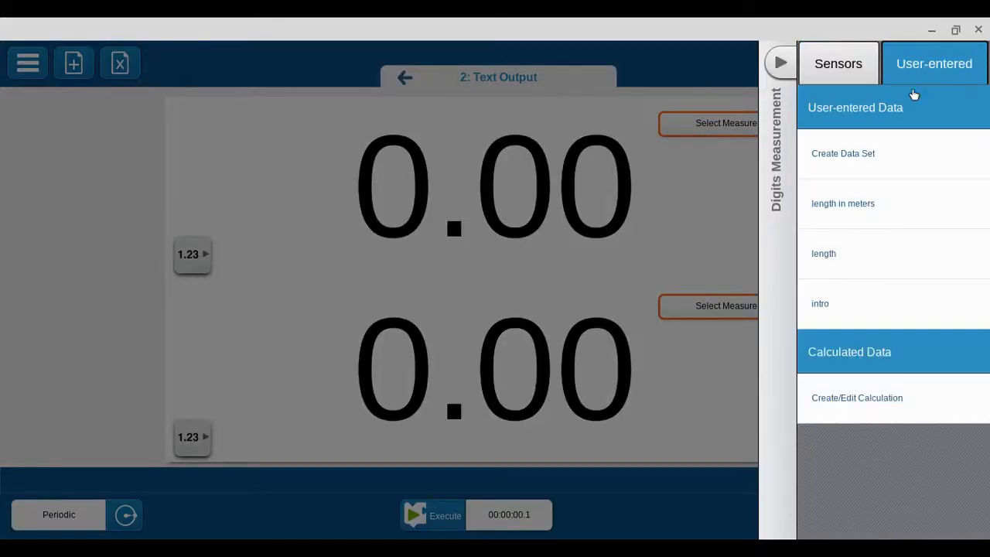
click(819, 303)
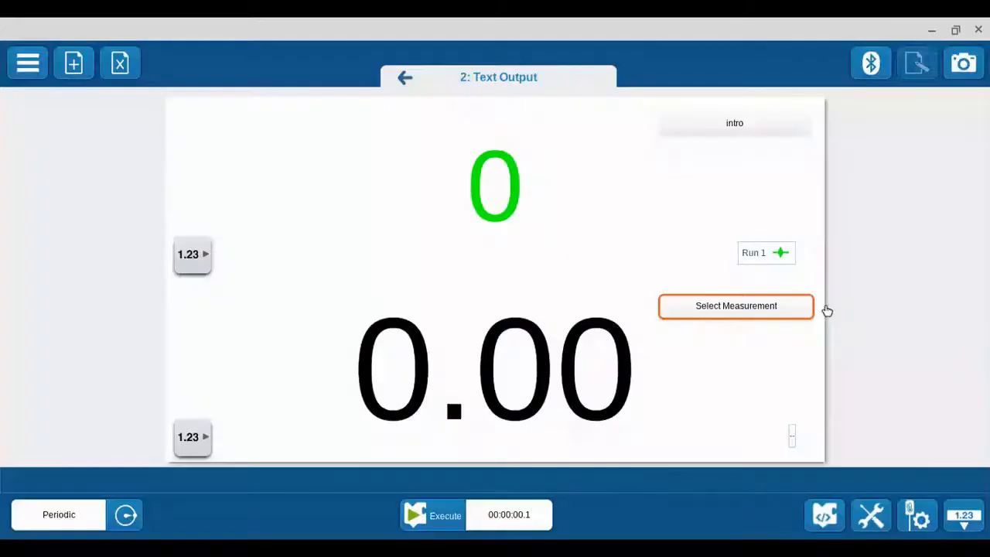
mouse_move(778, 331)
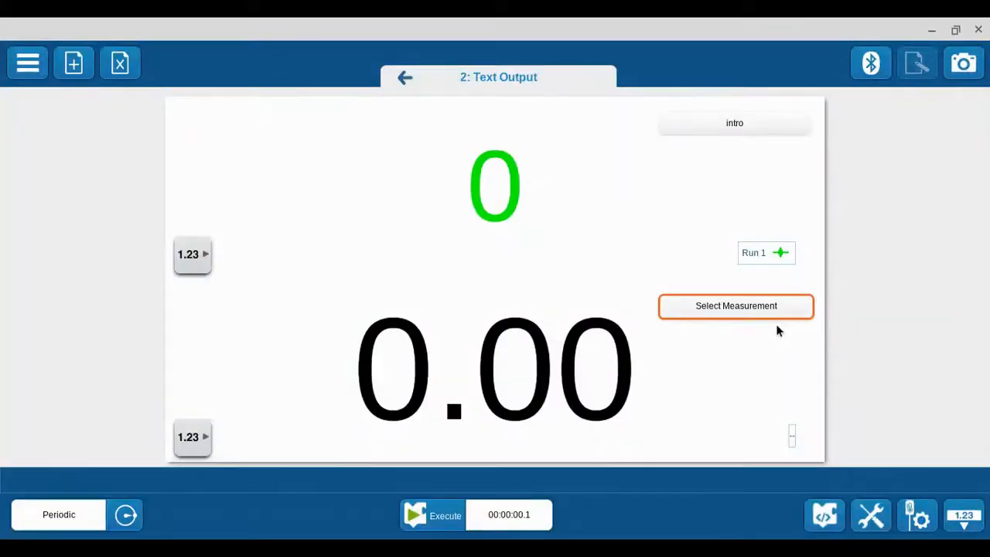
click(735, 305)
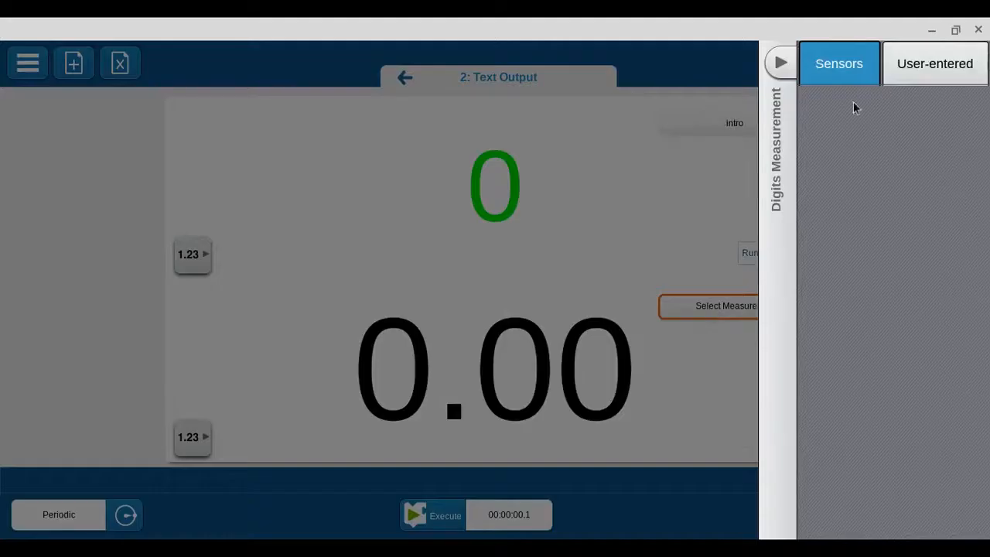
click(934, 64)
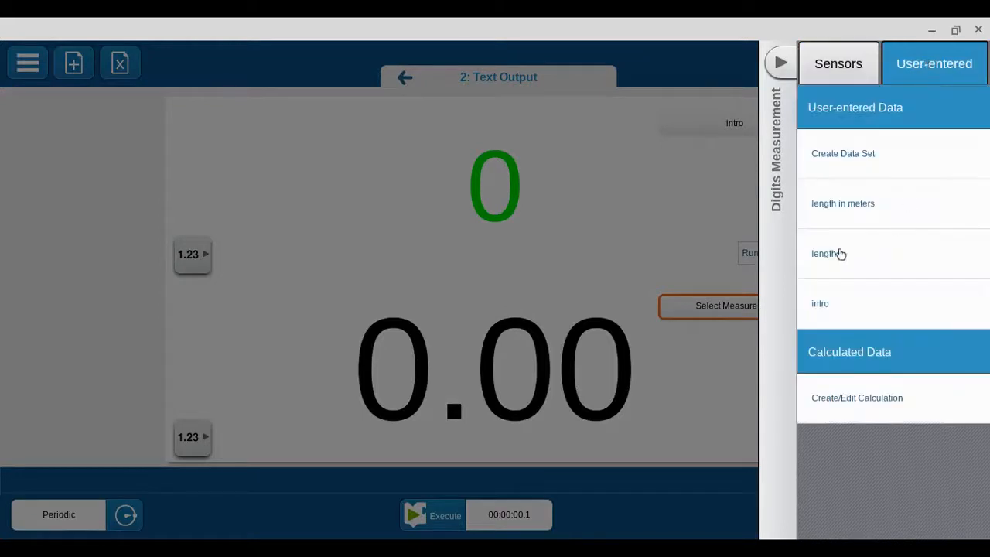
click(823, 252)
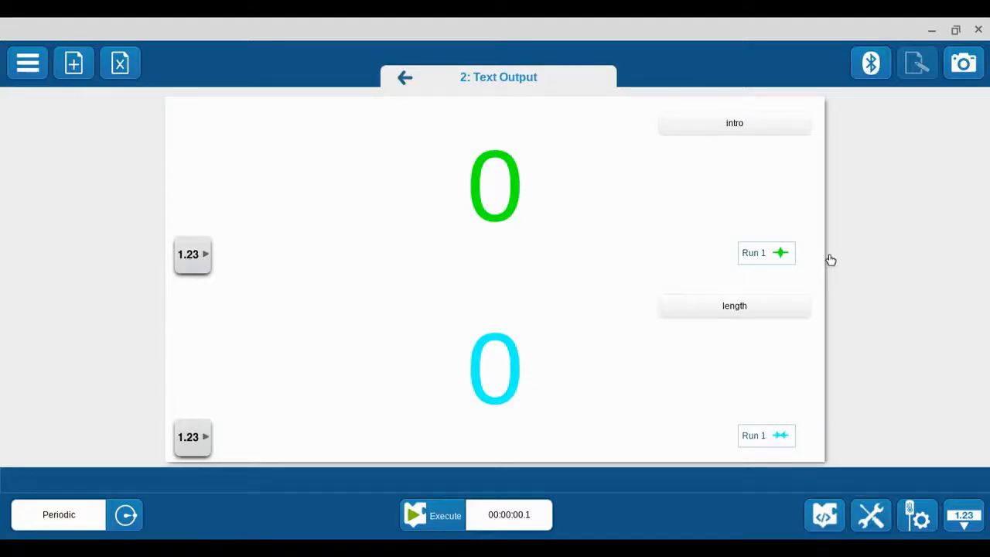
mouse_move(415, 517)
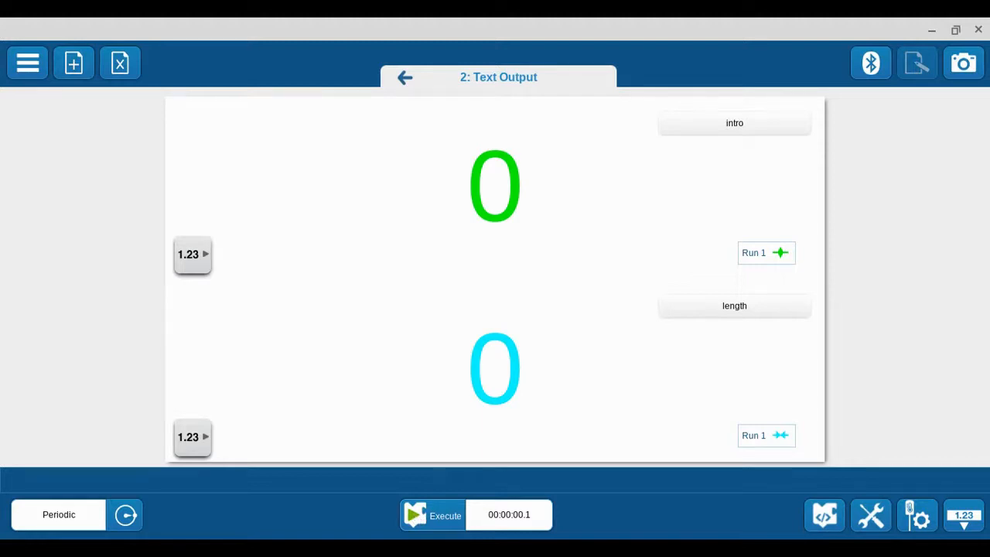
click(415, 515)
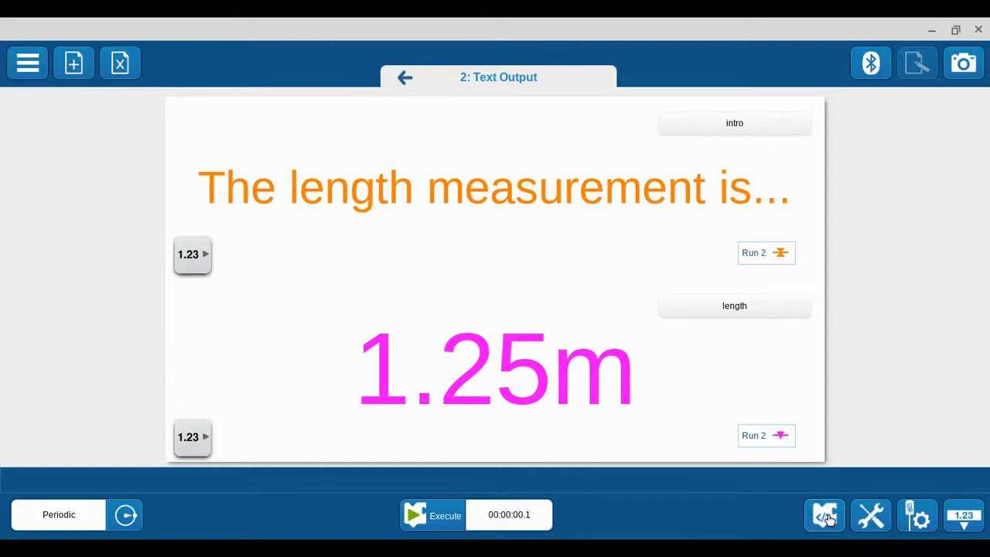
click(825, 515)
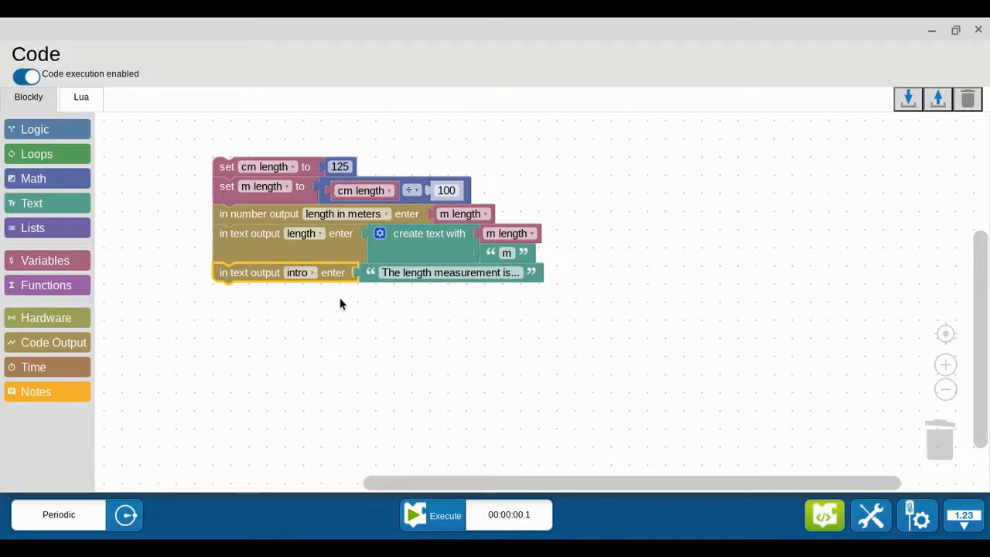
mouse_move(340, 301)
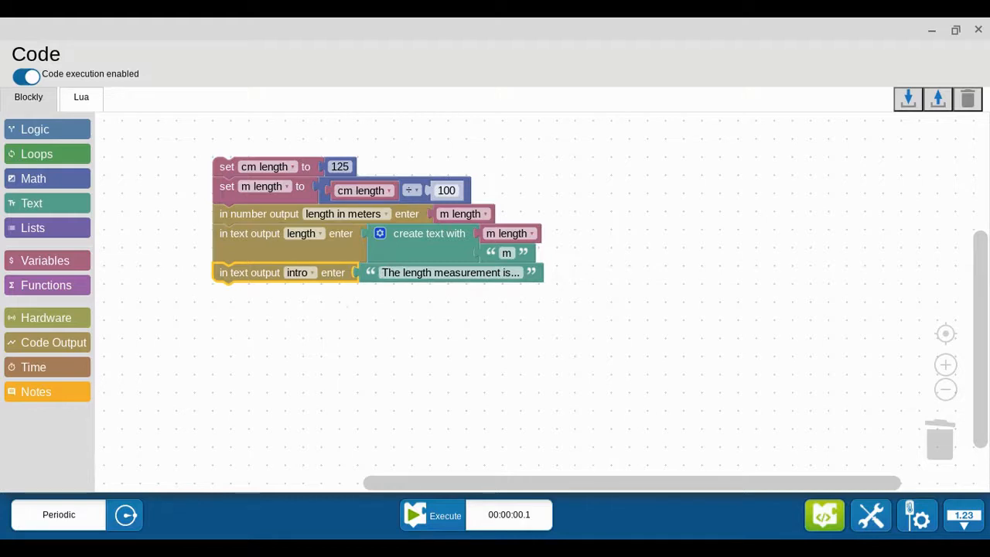
mouse_move(266, 288)
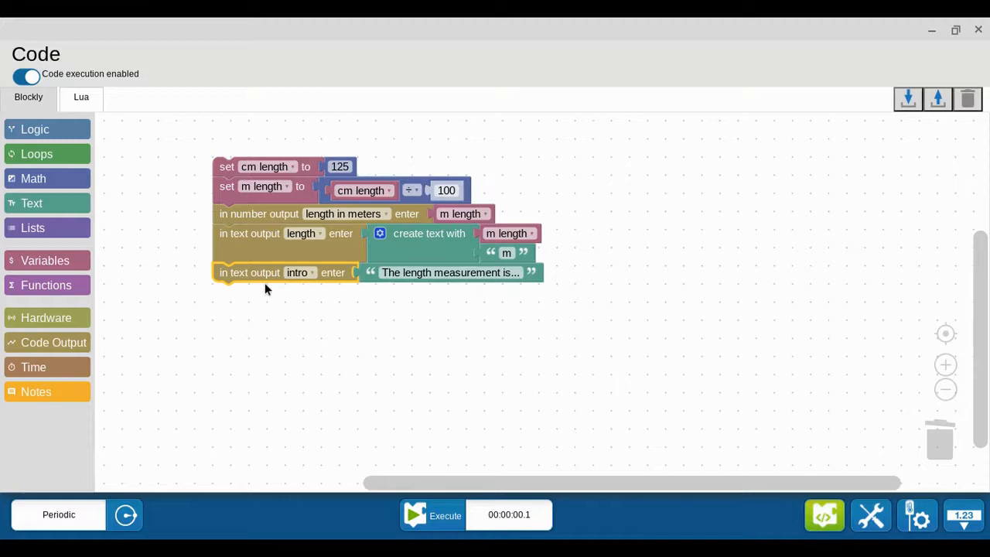
mouse_move(331, 286)
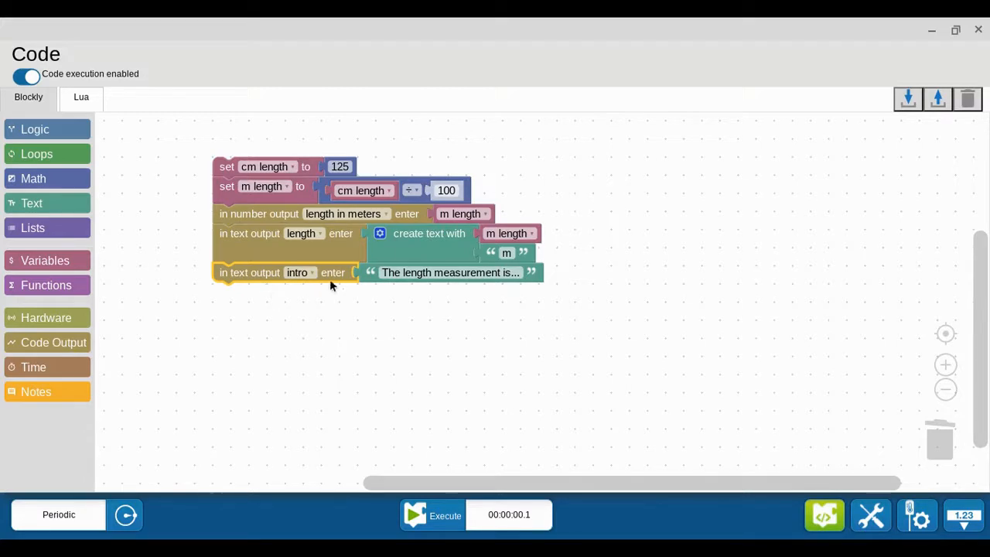
mouse_move(70, 213)
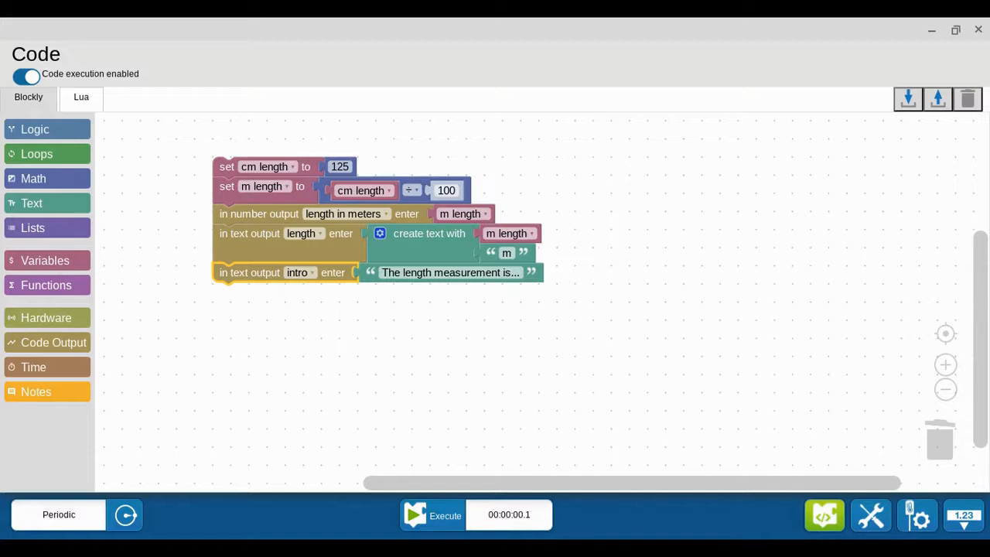
mouse_move(451, 350)
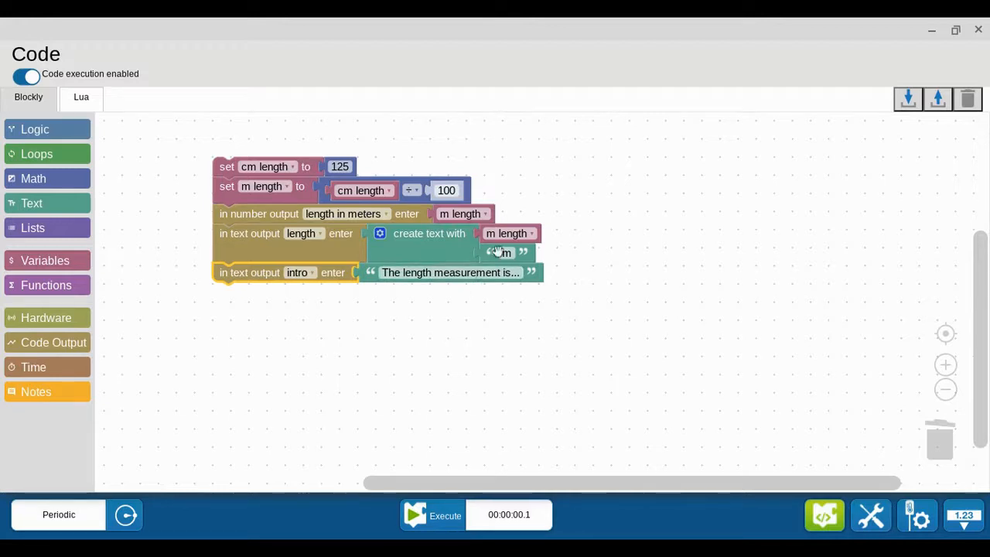
mouse_move(429, 356)
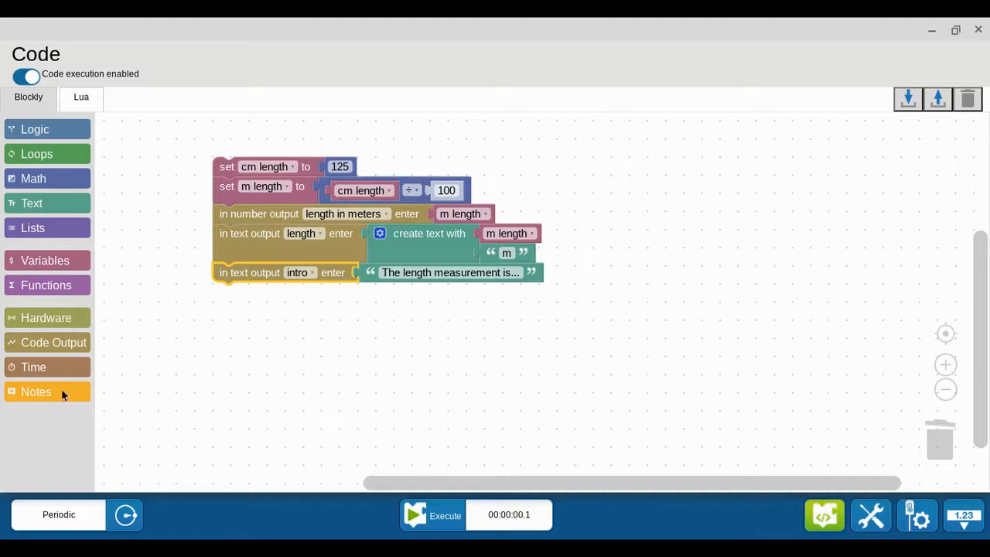
click(36, 391)
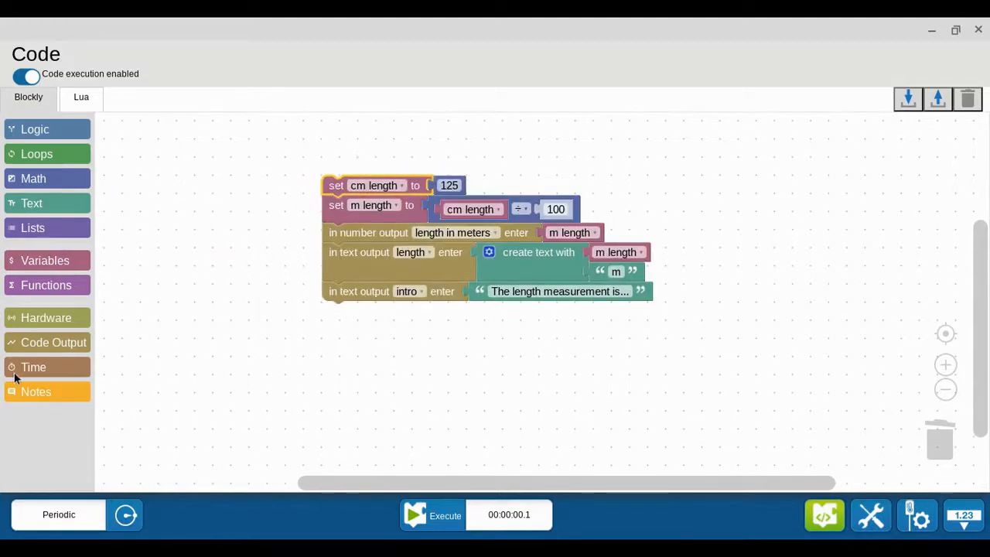
Place an 'Add note here' block above set cm length reading 'This is for Tutorial #2'.
click(36, 392)
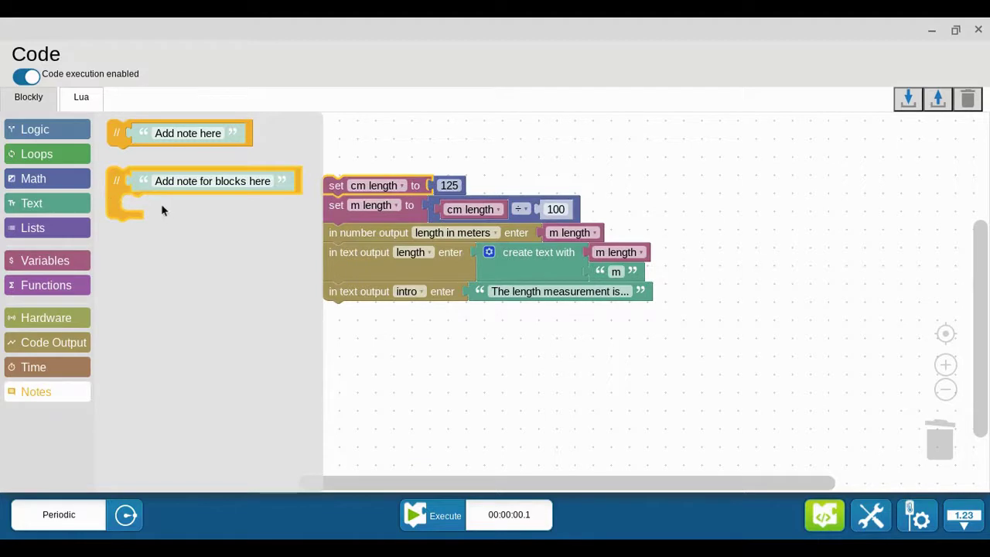
drag(188, 133, 393, 166)
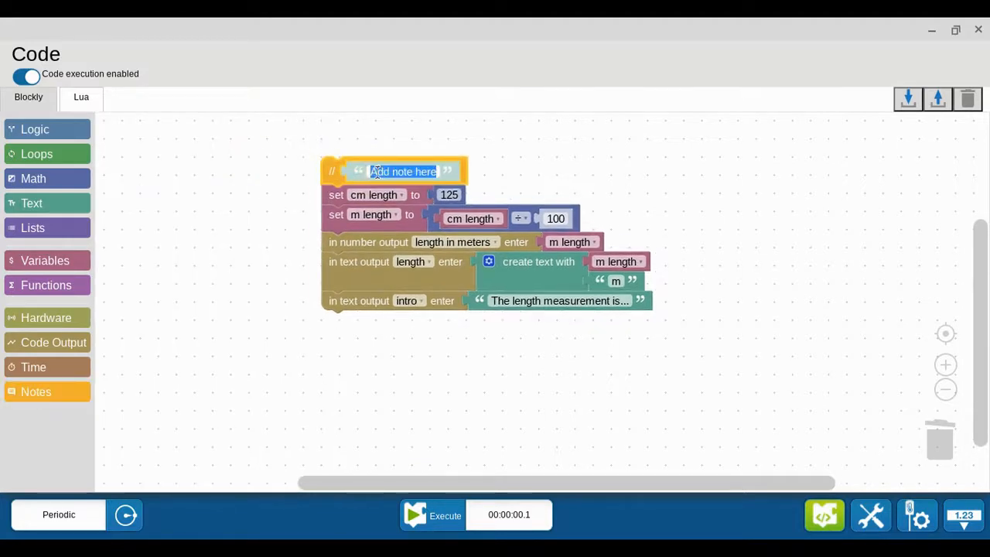
text(This is for Tuto)
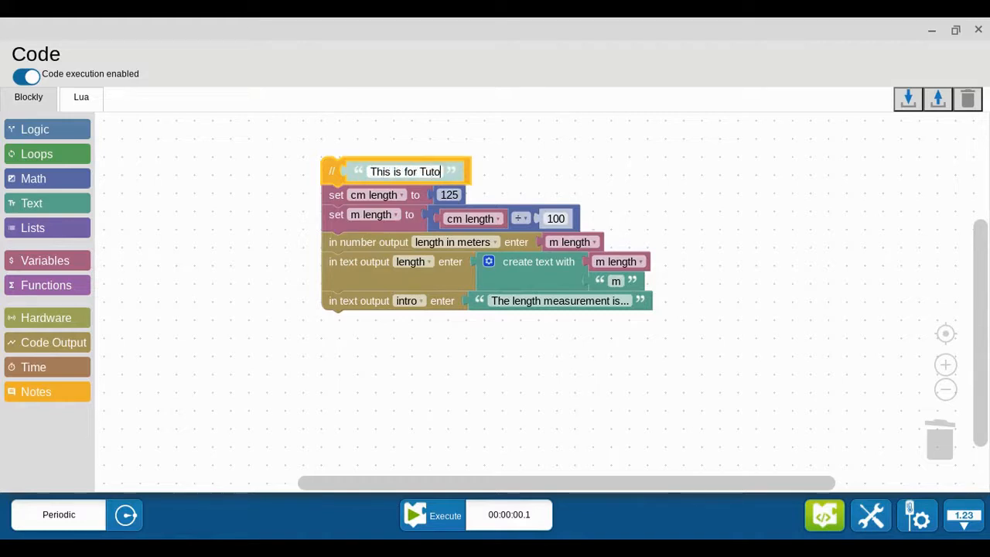
text(rial #2)
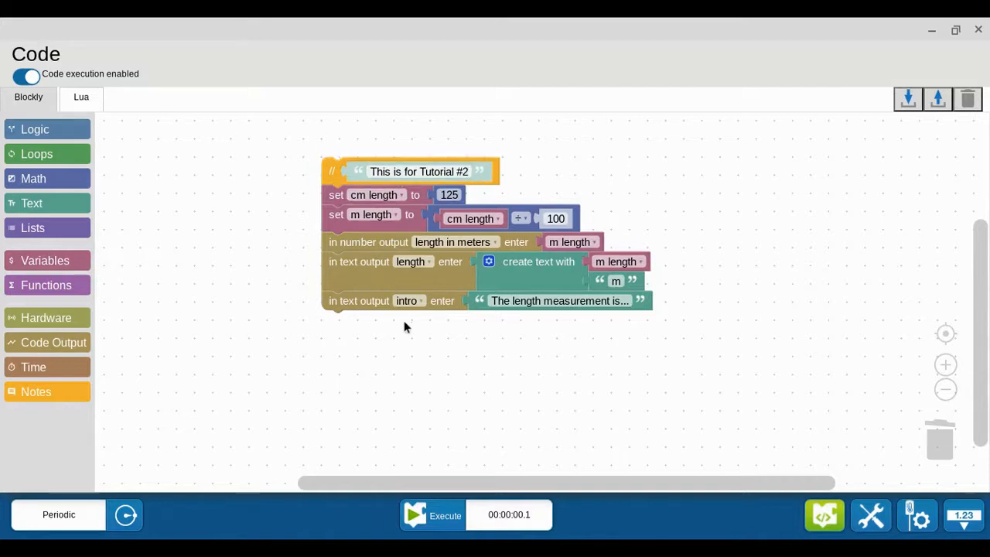
mouse_move(454, 209)
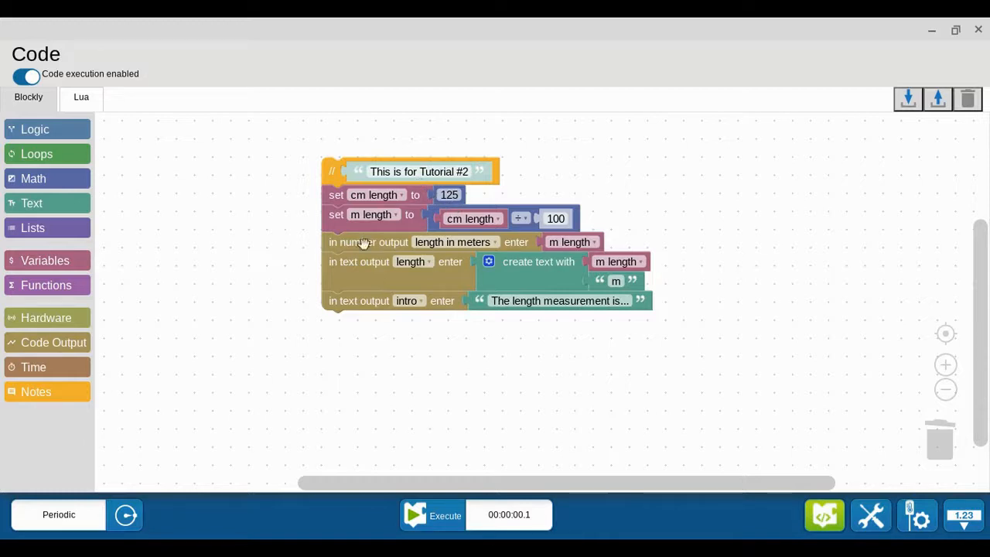
mouse_move(332, 277)
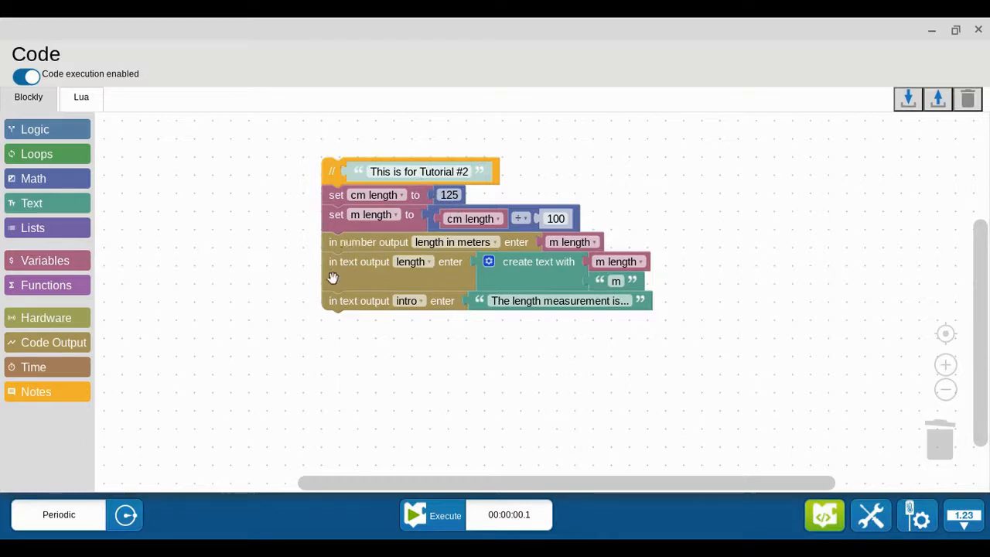
mouse_move(336, 336)
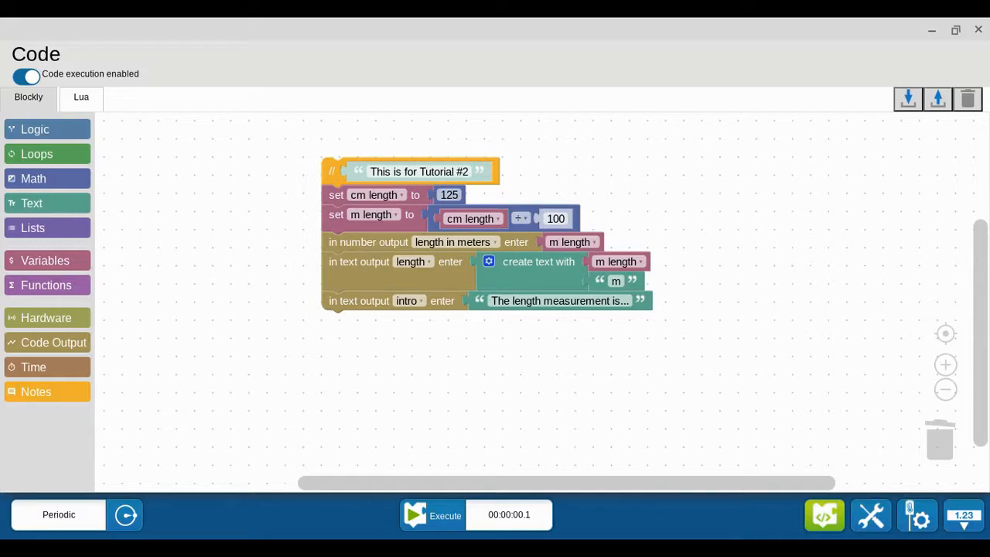
Open the Notes block category to get the blank and wrapping note blocks.
click(37, 391)
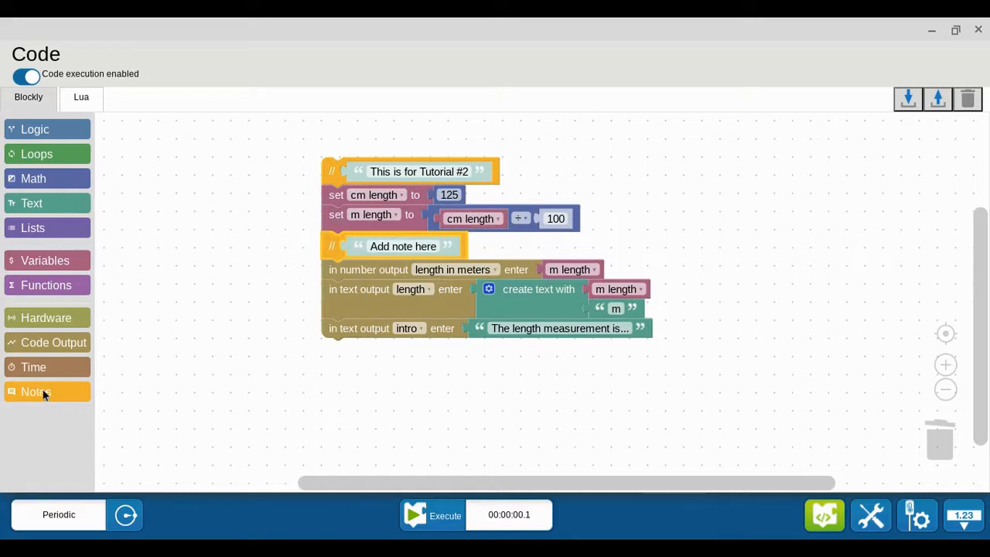
click(36, 391)
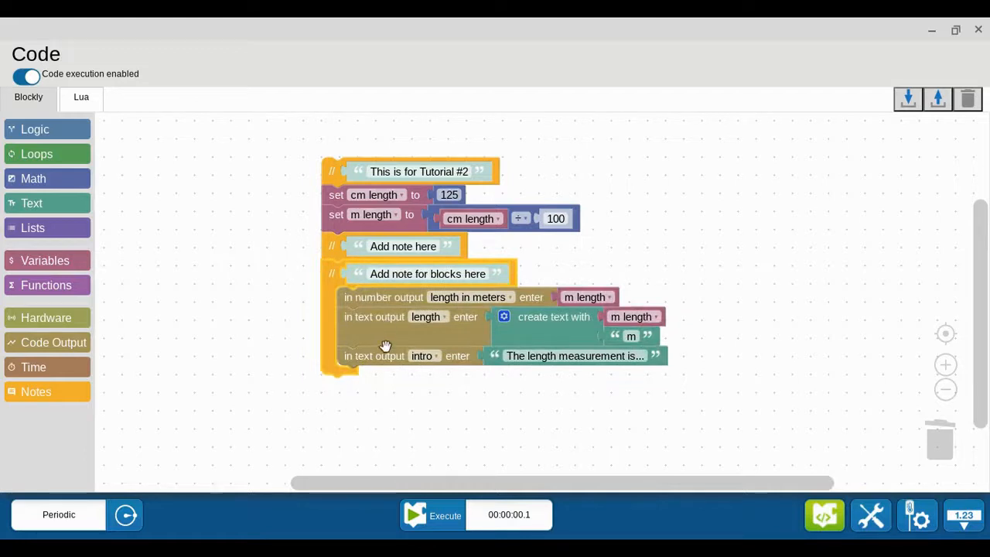
mouse_move(397, 316)
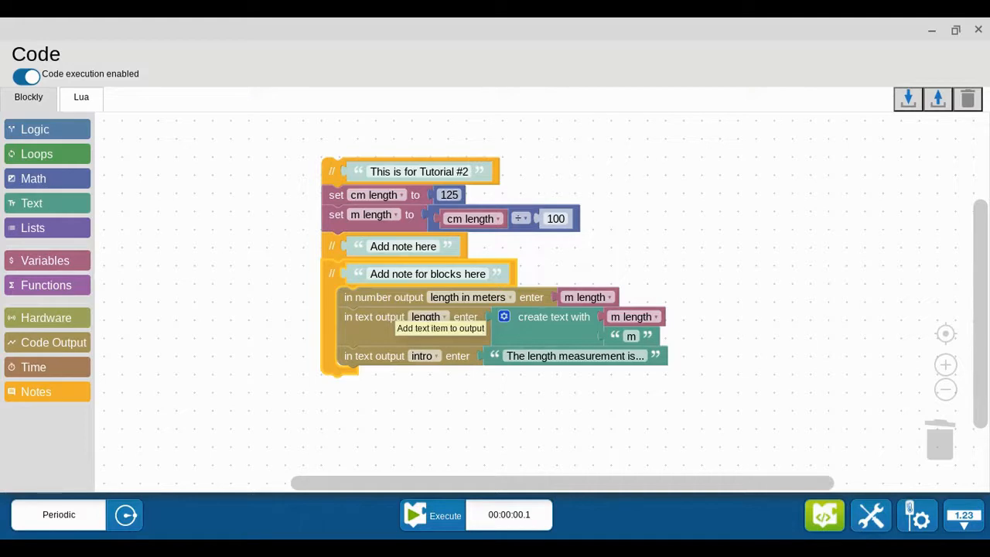
mouse_move(526, 400)
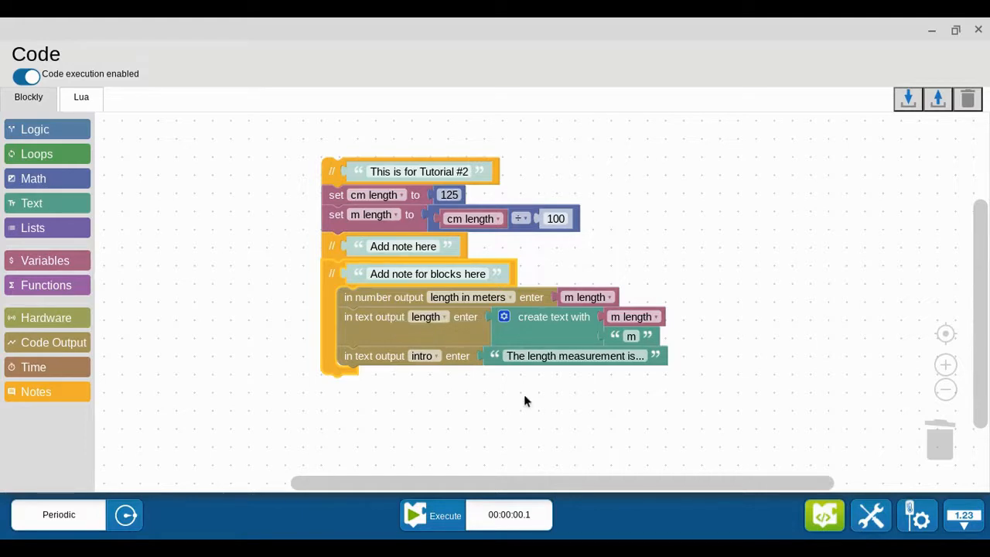